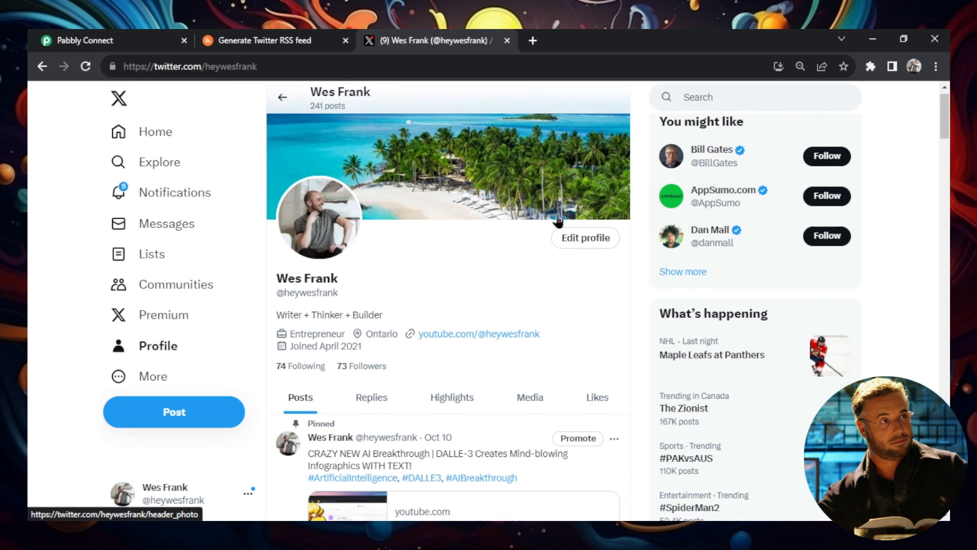
- Scroll Elon Musk's feed and open his post about newspaper articles being yesterday's news
scroll(down, 3)
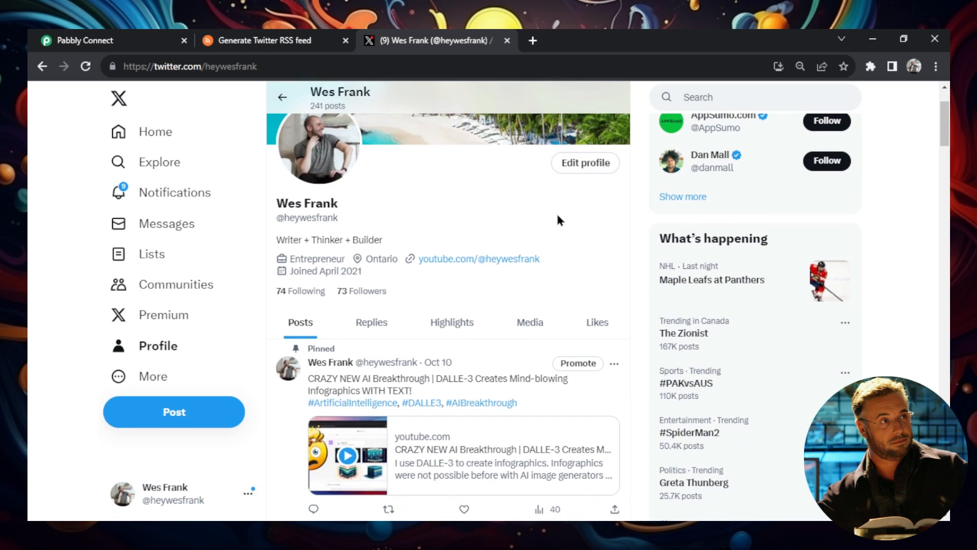
scroll(down, 3)
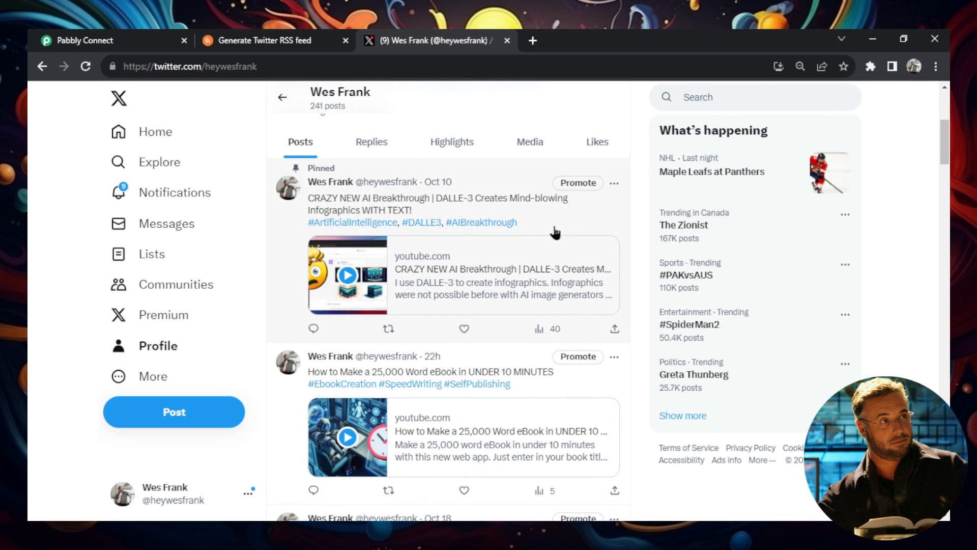
scroll(down, 3)
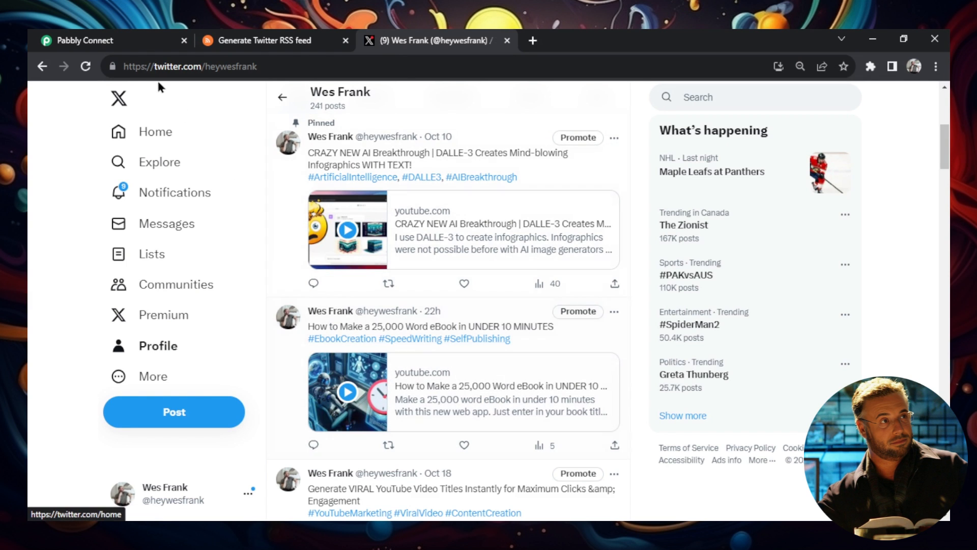
scroll(down, 3)
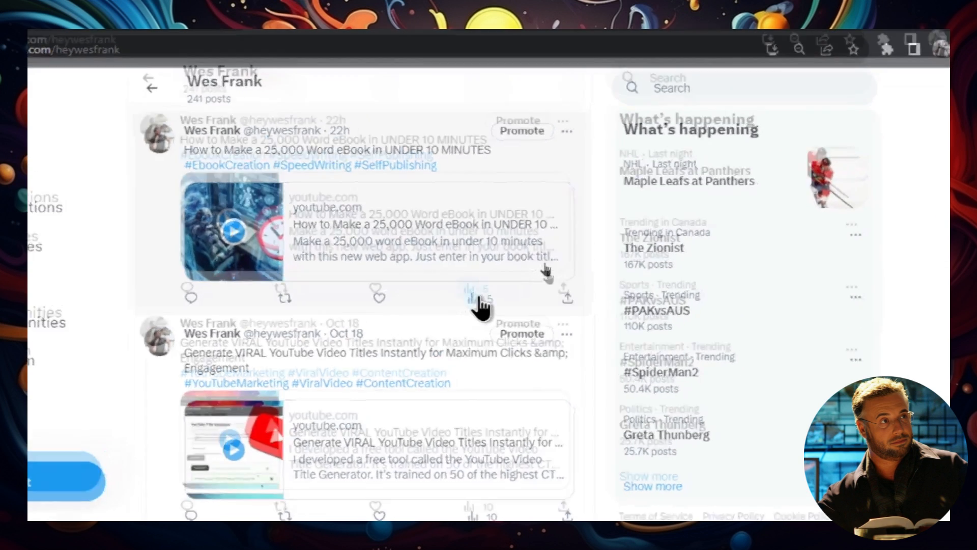
scroll(down, 3)
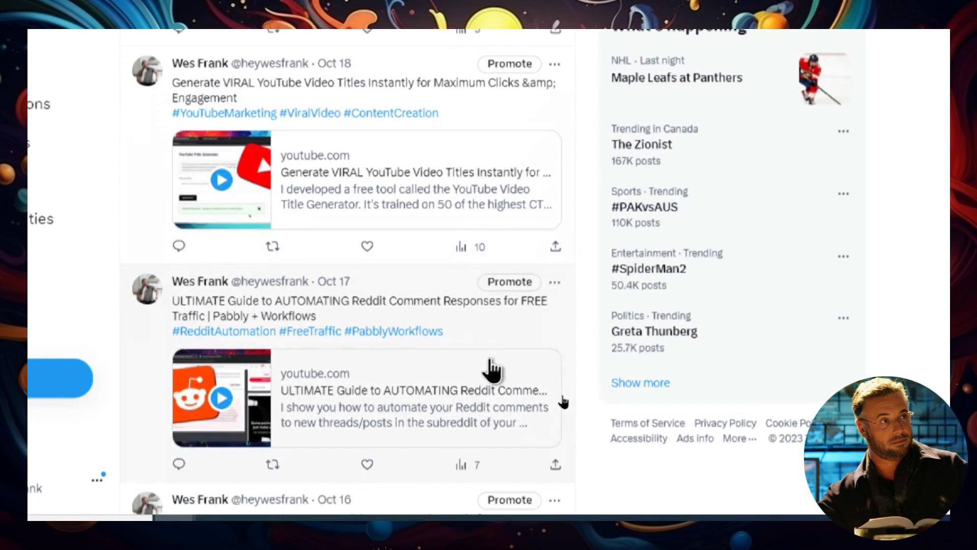
scroll(down, 3)
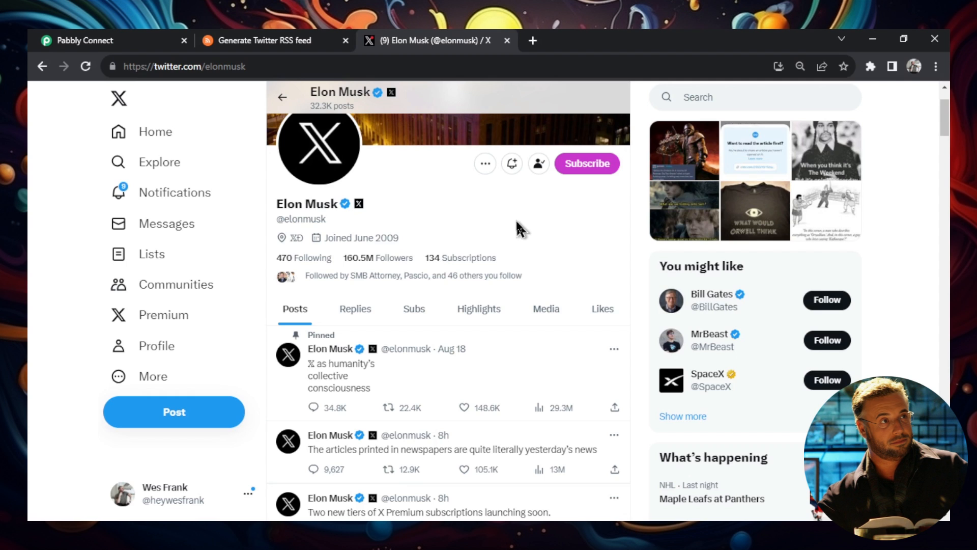
mouse_move(404, 227)
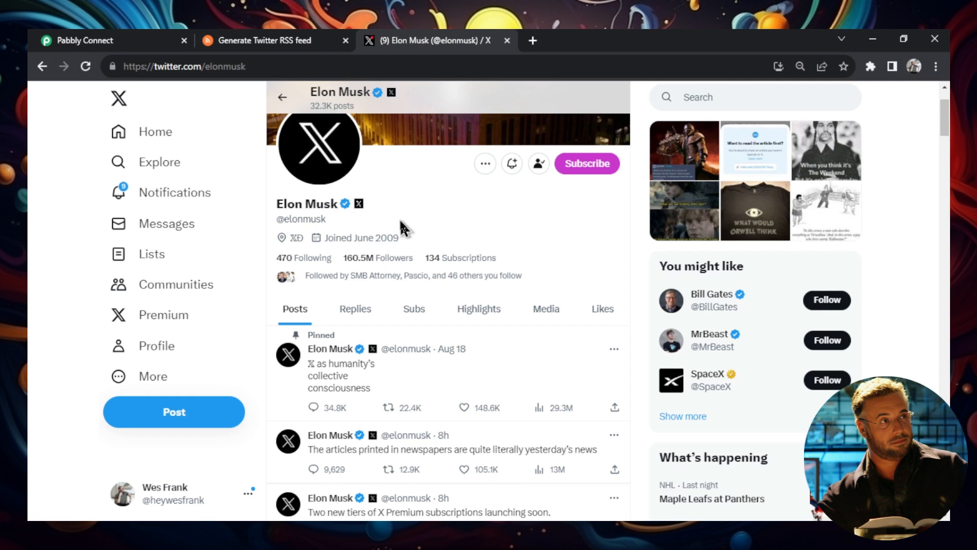
scroll(down, 3)
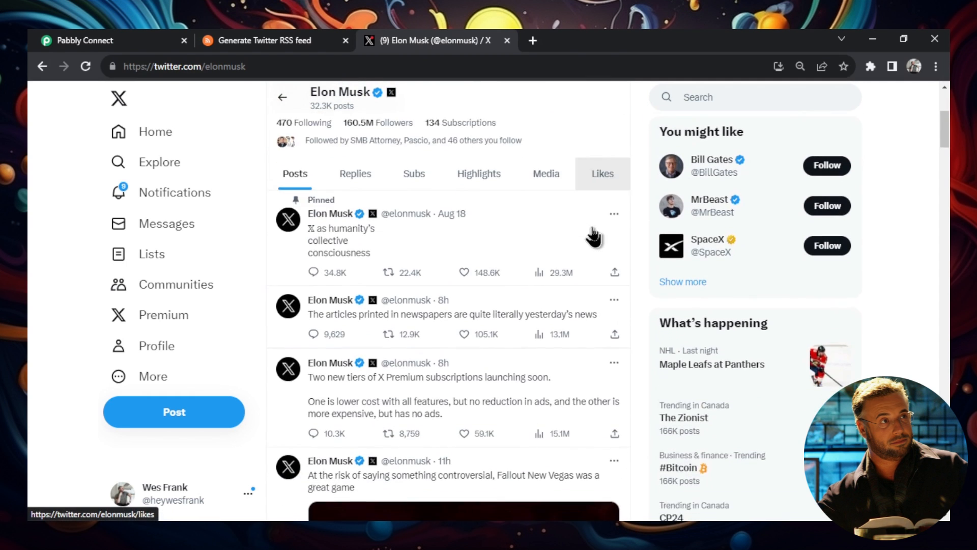
scroll(down, 3)
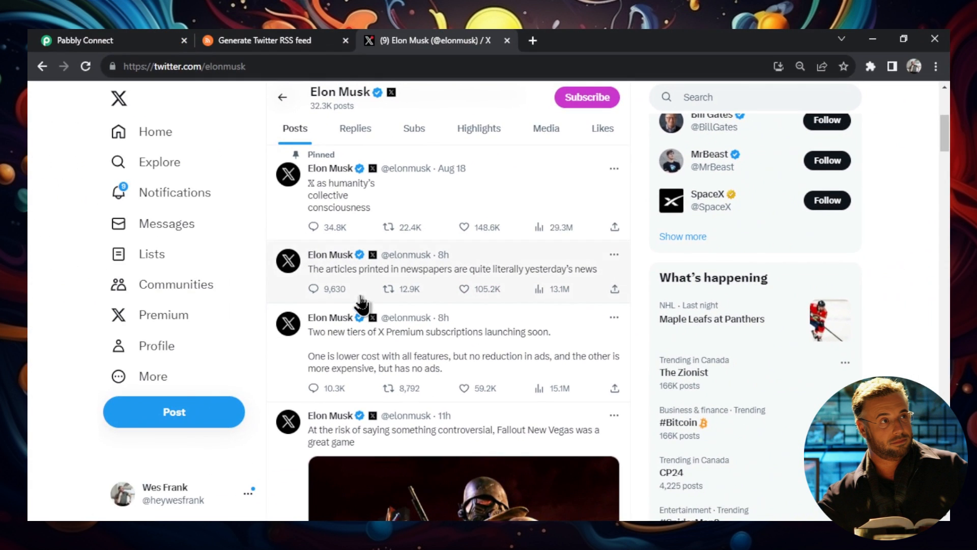
click(452, 269)
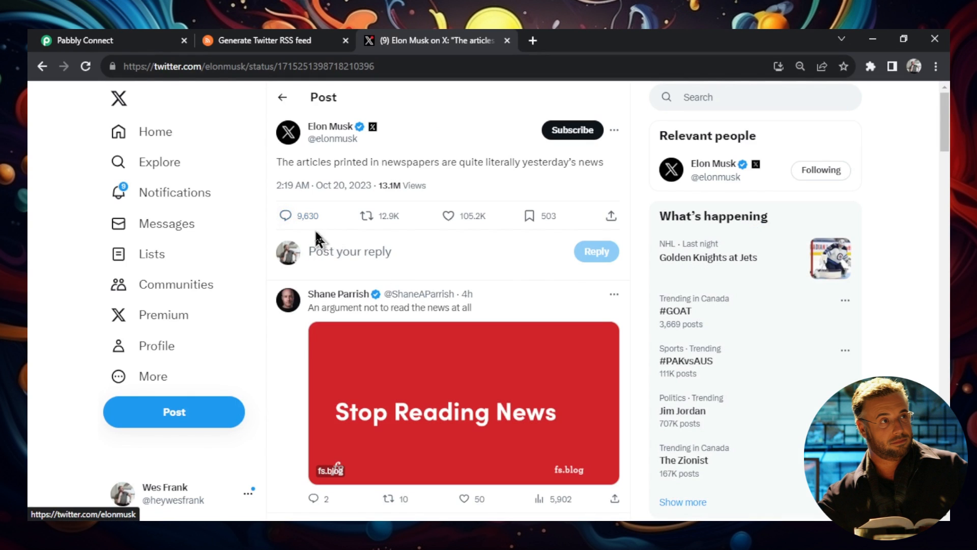
- Scroll through the replies beneath the newspaper post
scroll(down, 3)
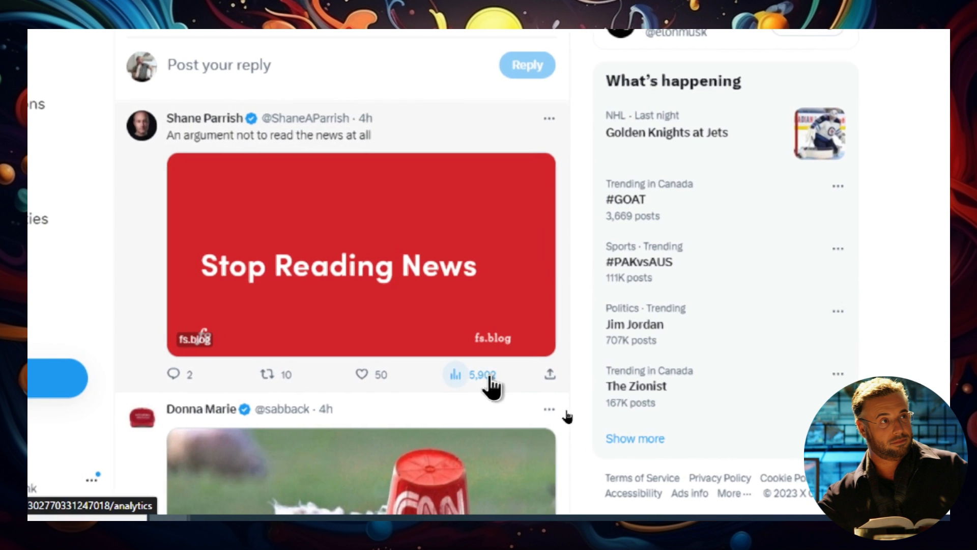
scroll(down, 3)
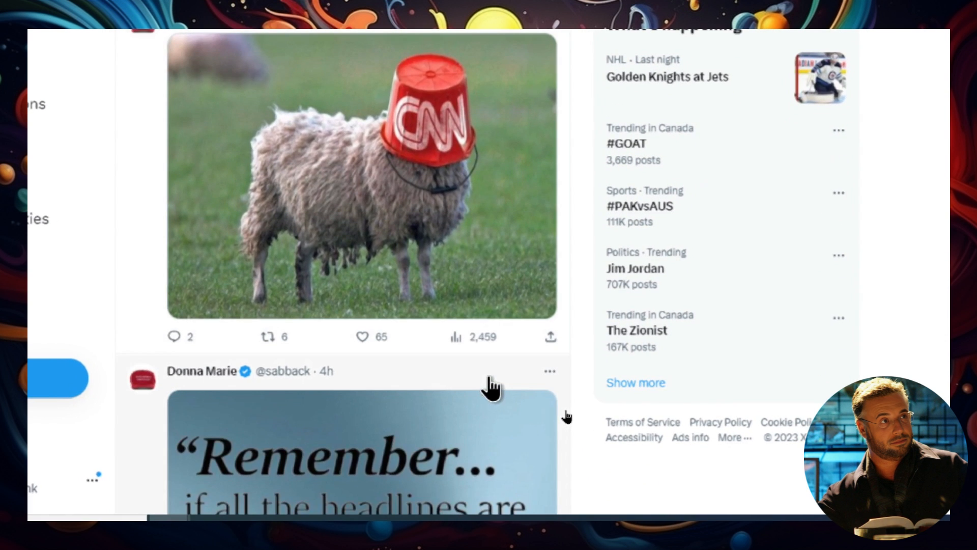
scroll(down, 3)
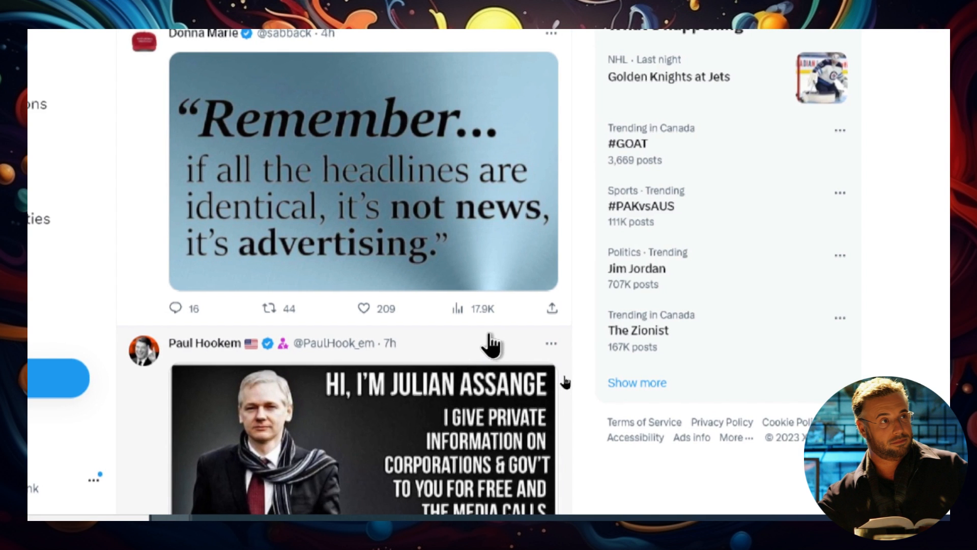
mouse_move(492, 345)
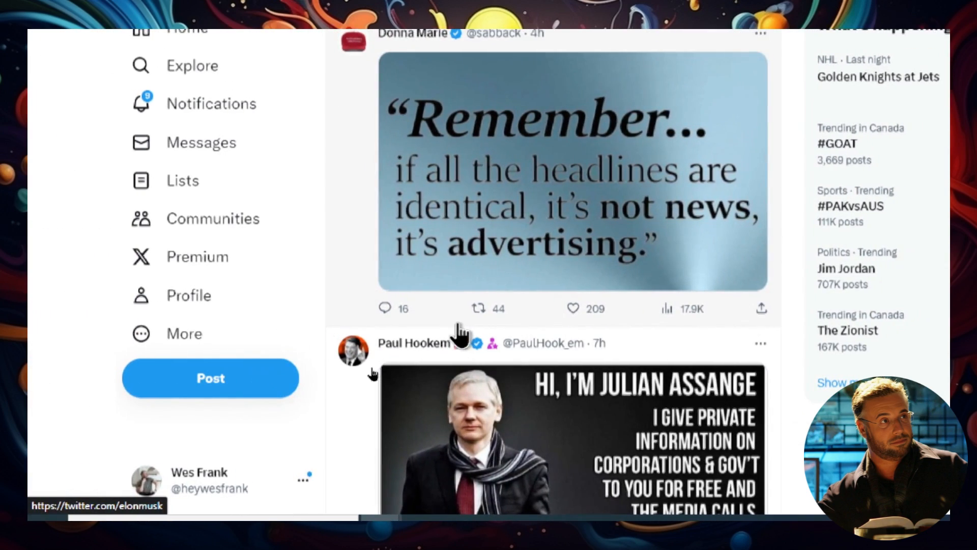
scroll(down, 3)
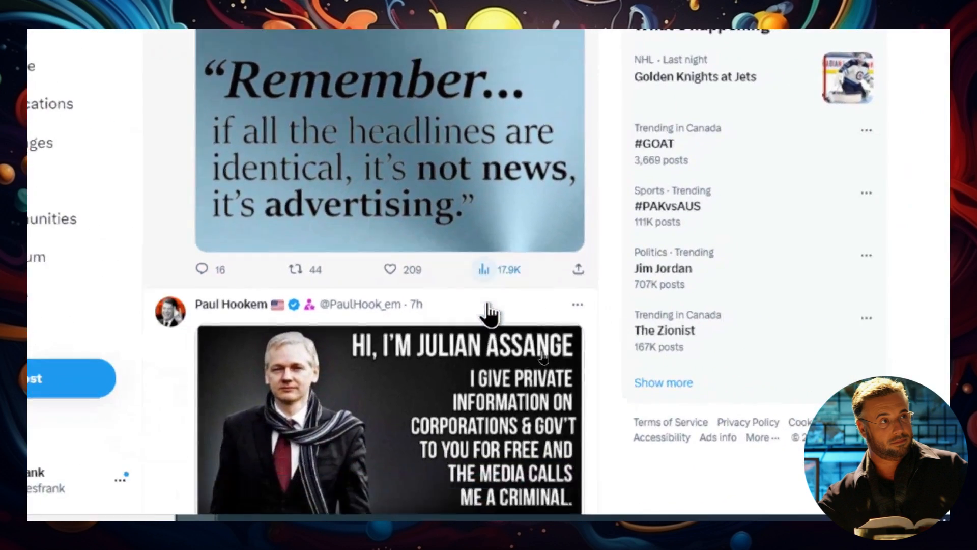
scroll(down, 3)
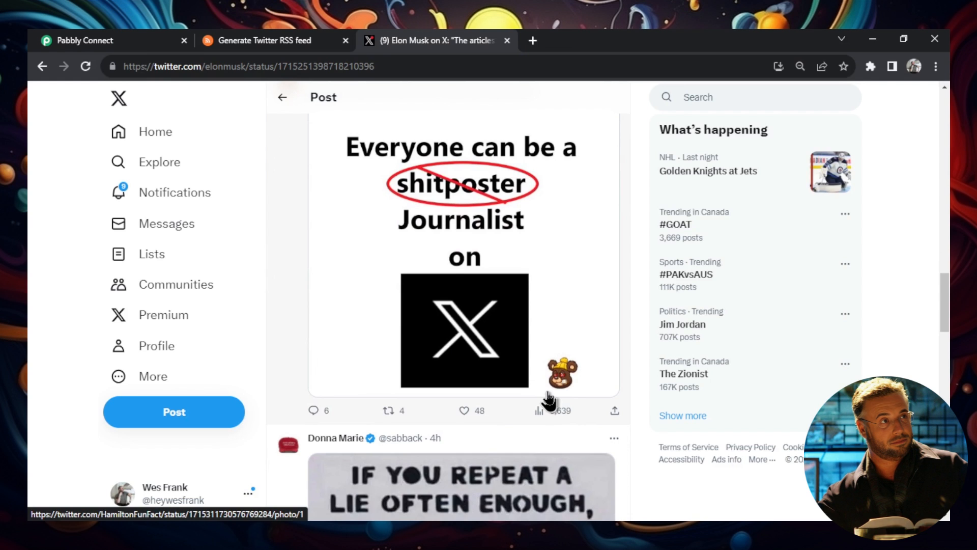
scroll(down, 3)
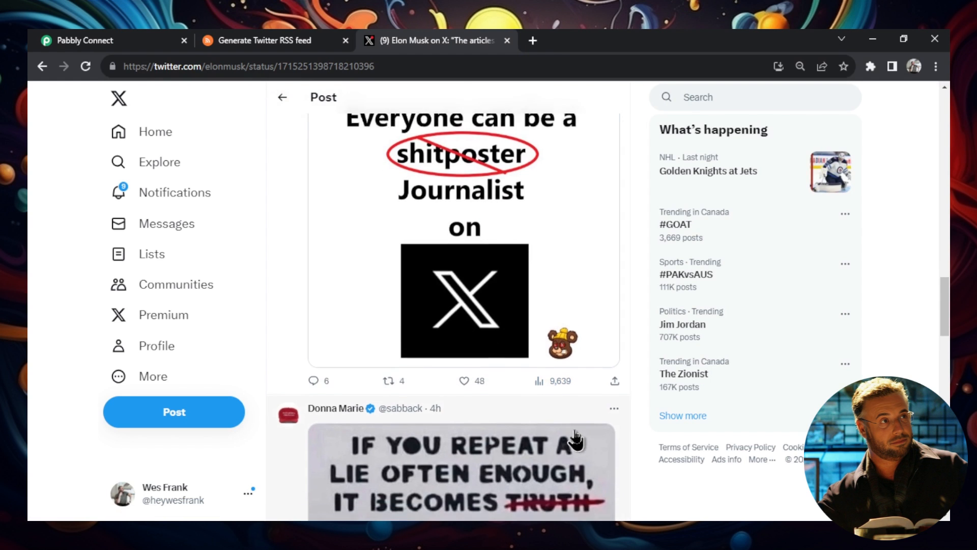
scroll(down, 3)
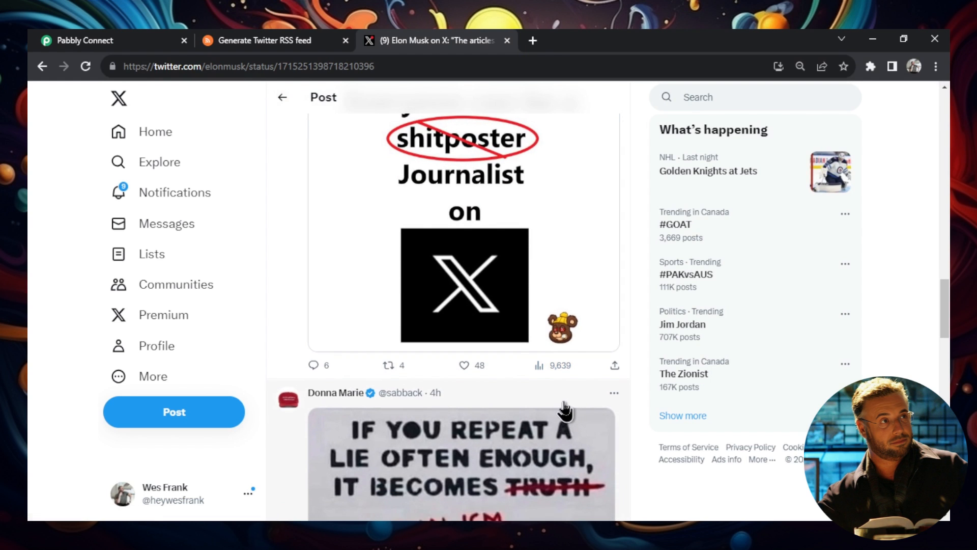
scroll(down, 3)
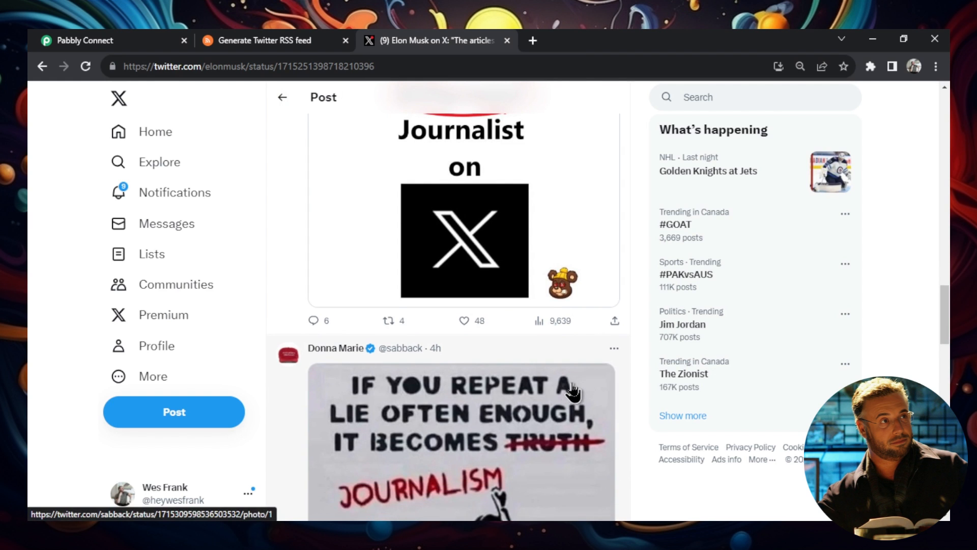
scroll(down, 3)
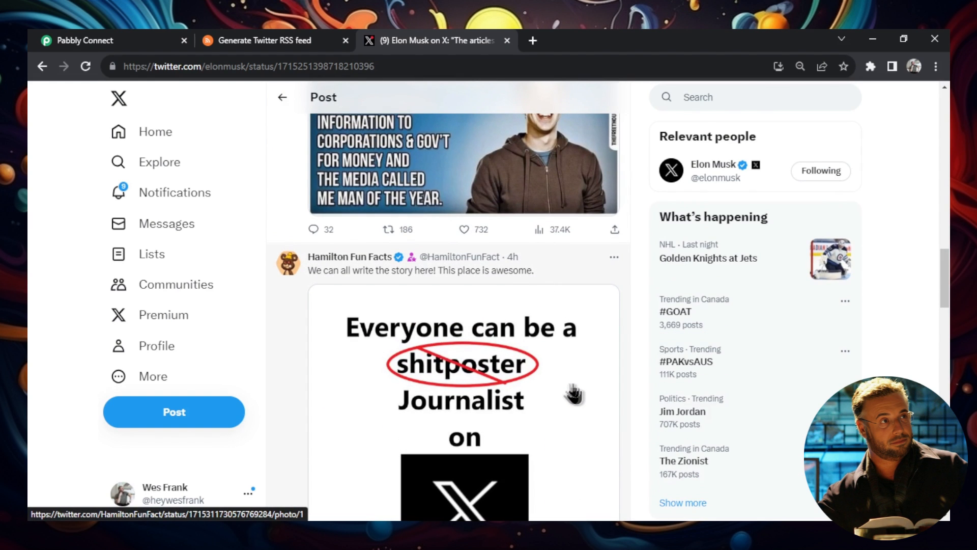
scroll(down, 3)
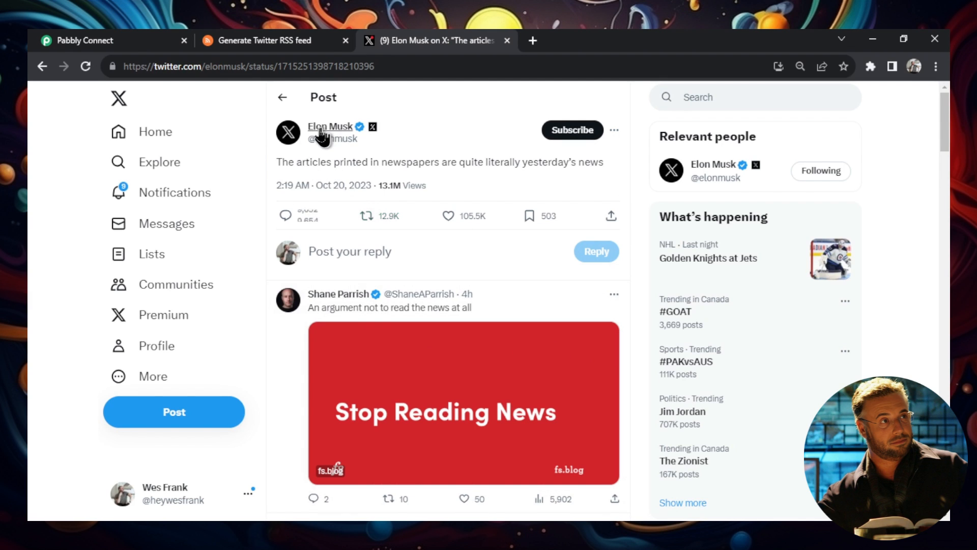
mouse_move(330, 126)
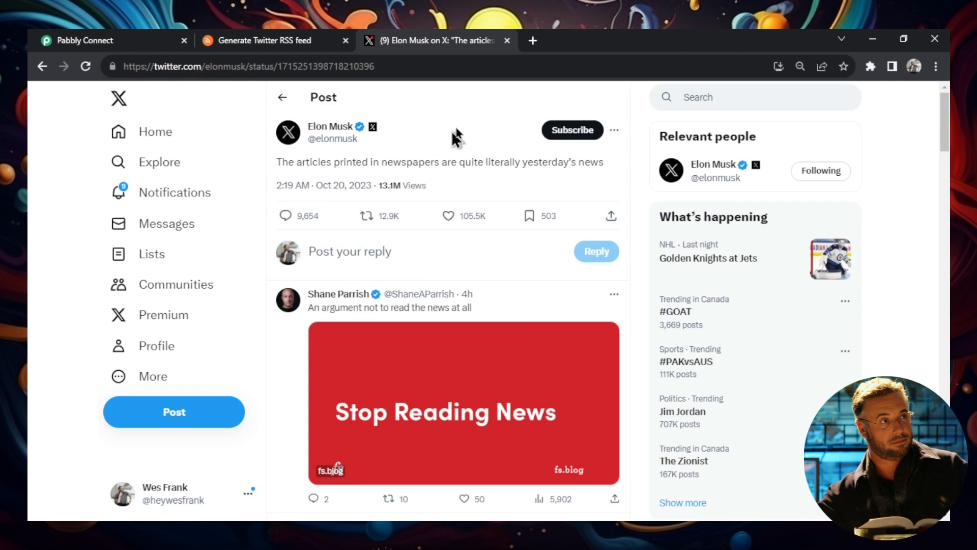
- Return to Pabbly Connect and view the Auto Tweet Reply (Elon Musk) workflow steps
click(87, 40)
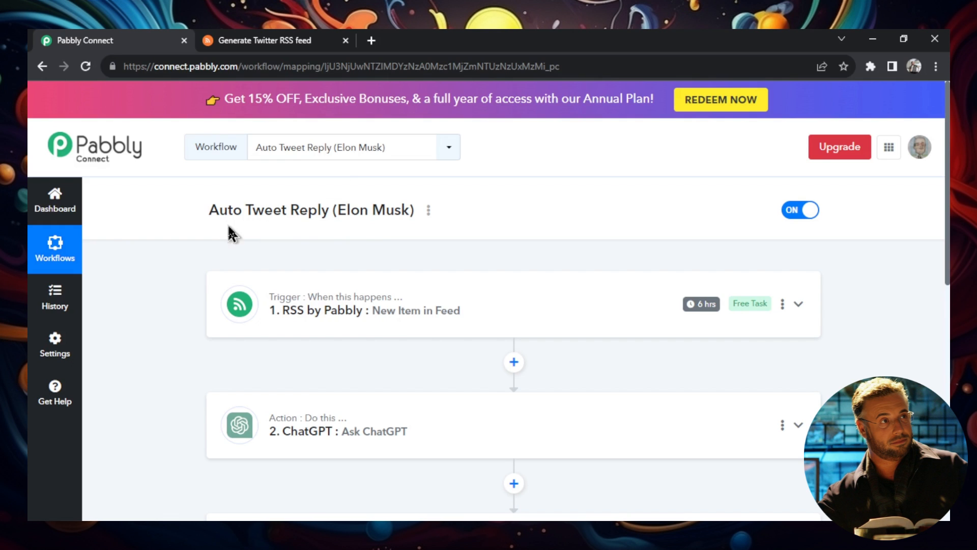
mouse_move(511, 225)
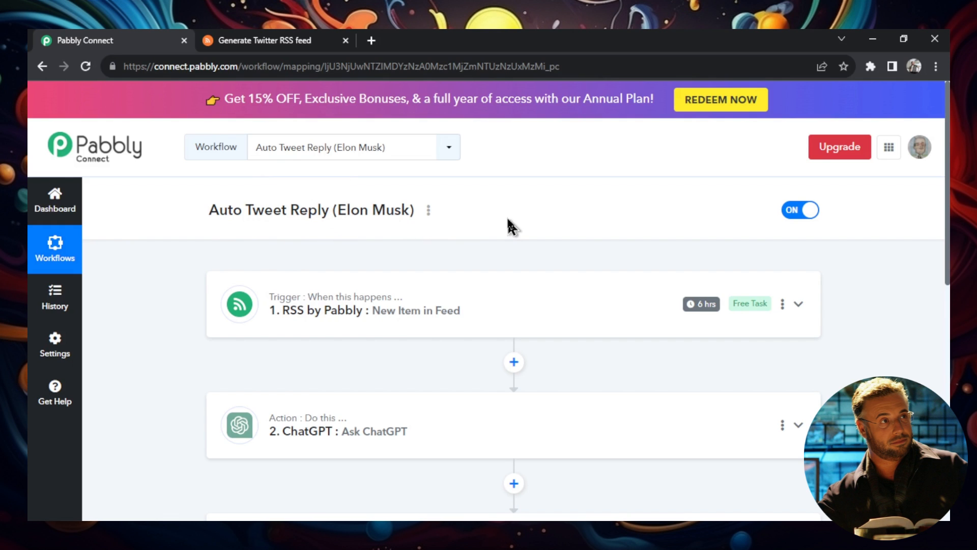
scroll(down, 3)
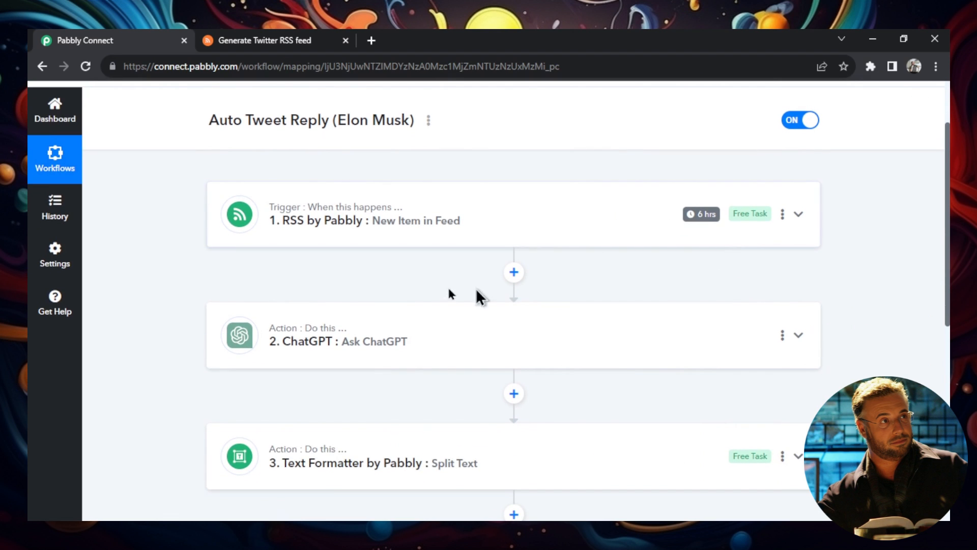
mouse_move(570, 226)
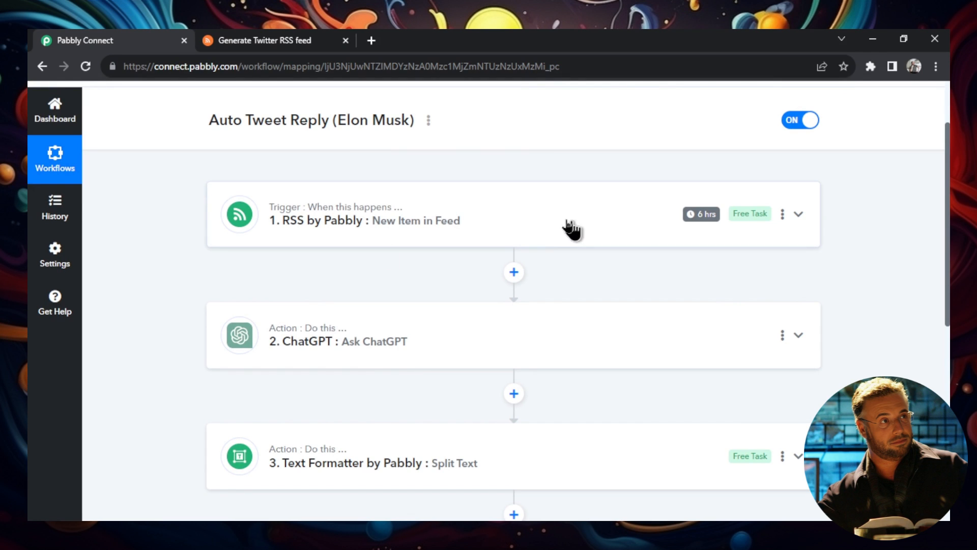
mouse_move(502, 238)
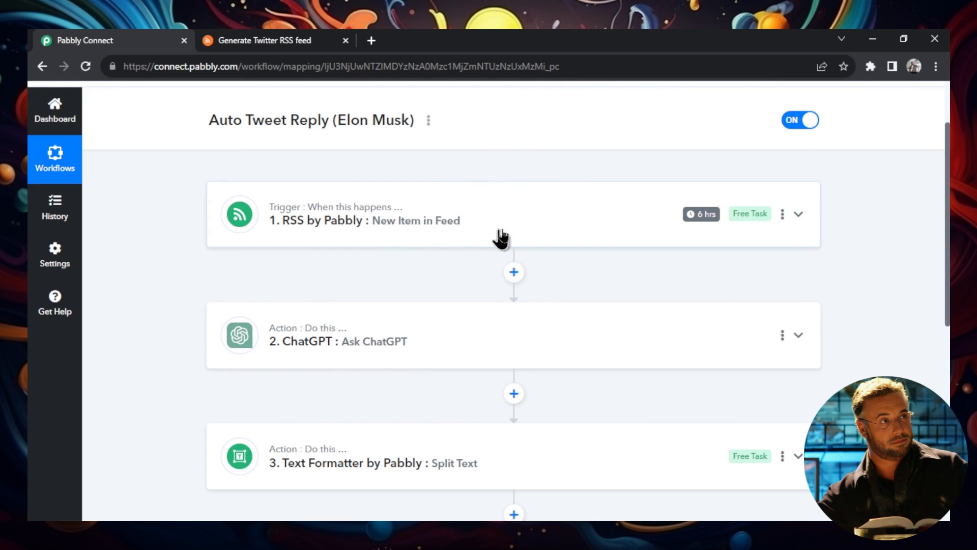
mouse_move(676, 192)
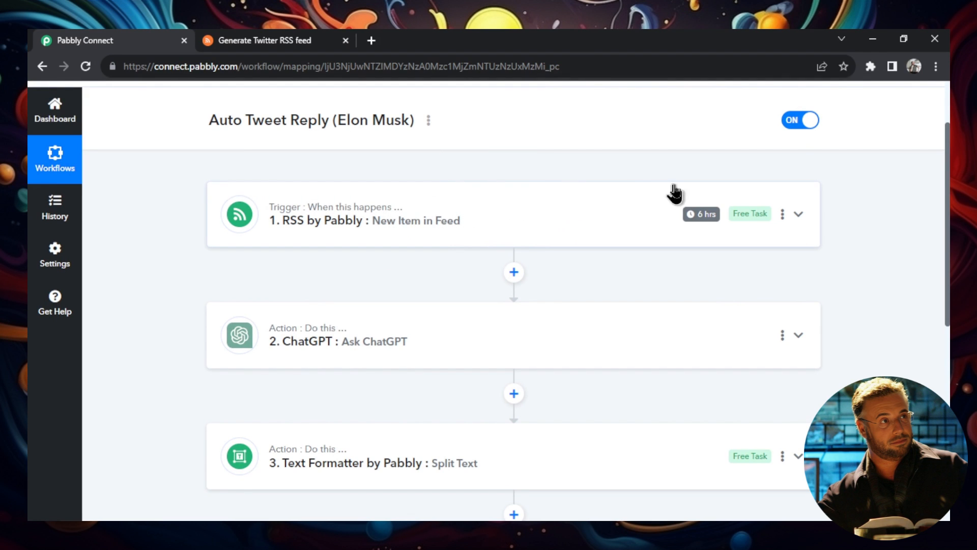
- Expand the RSS by Pabbly trigger and select its entire Feed URL
click(797, 214)
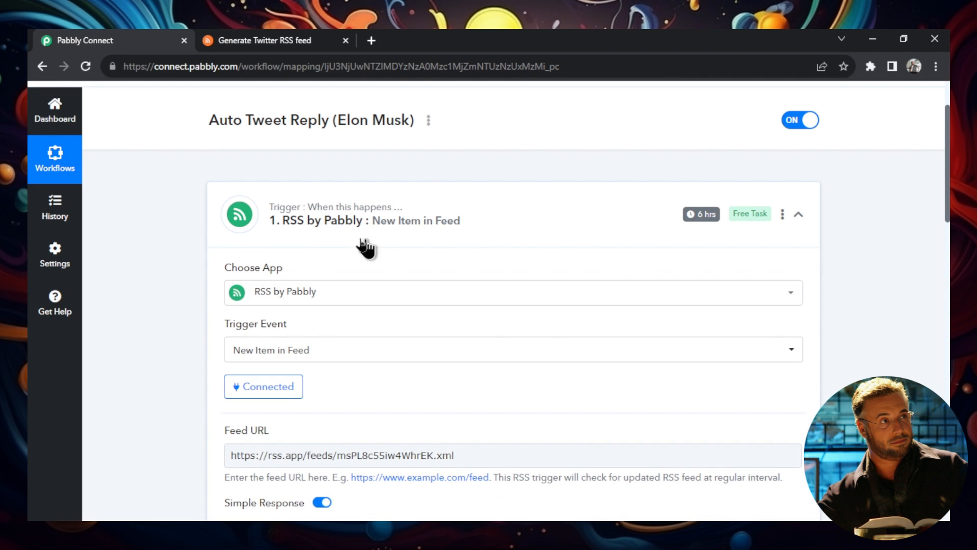
mouse_move(385, 234)
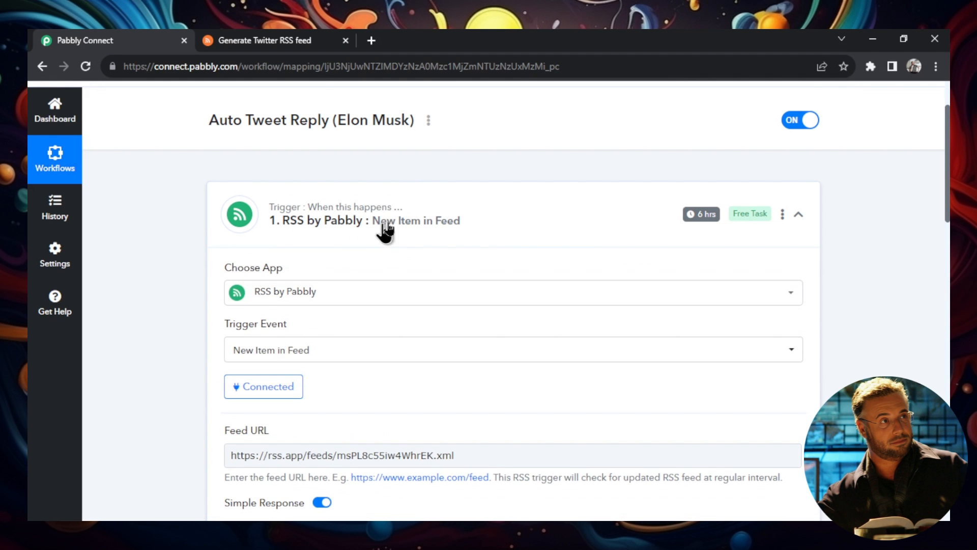
scroll(down, 3)
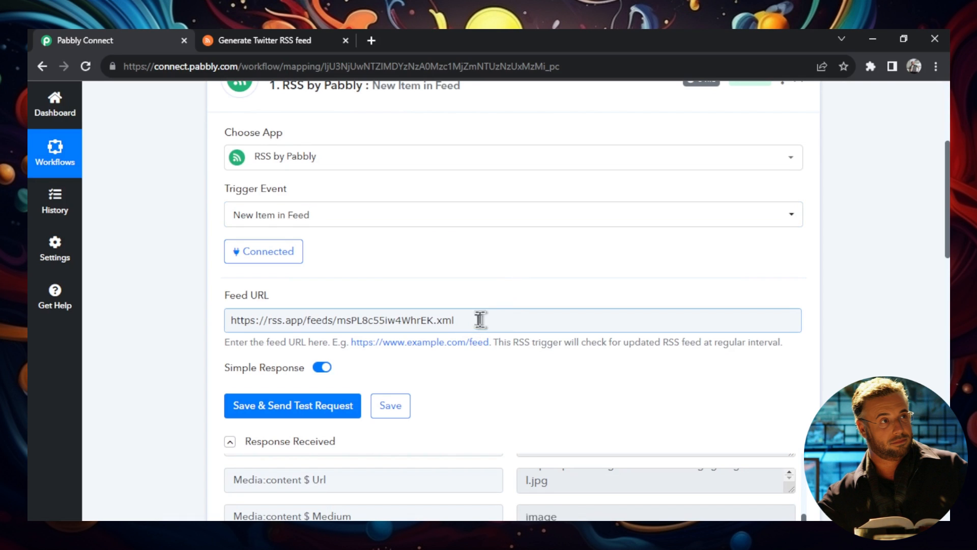
click(480, 320)
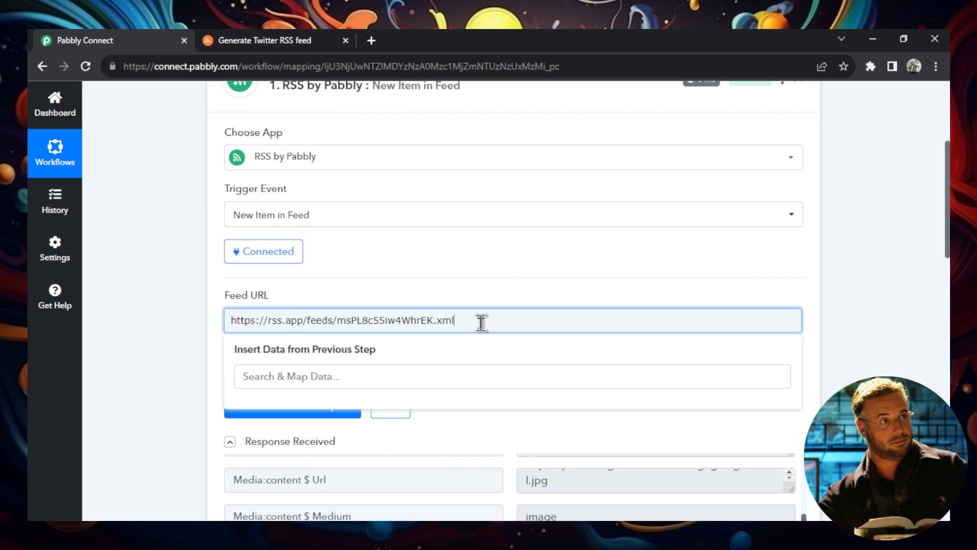
triple_click(342, 319)
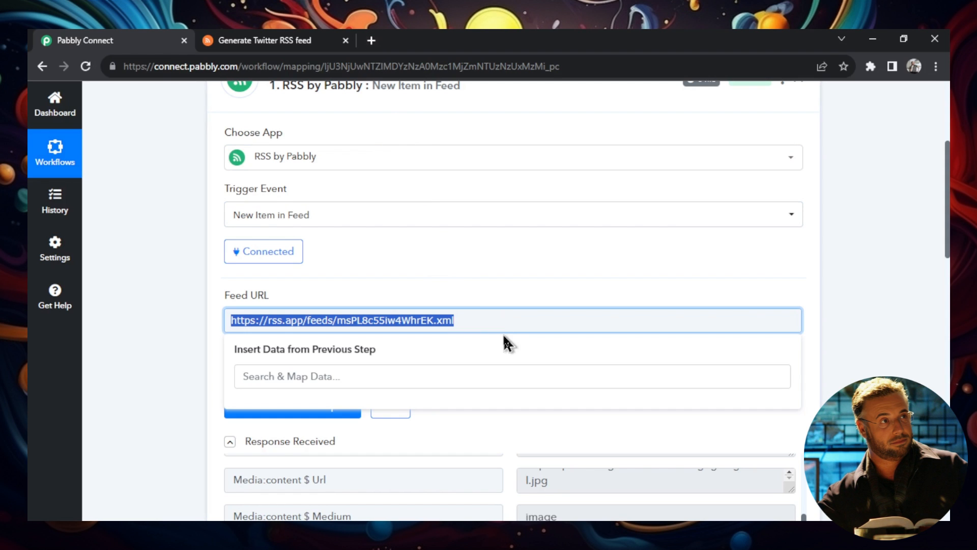
click(371, 40)
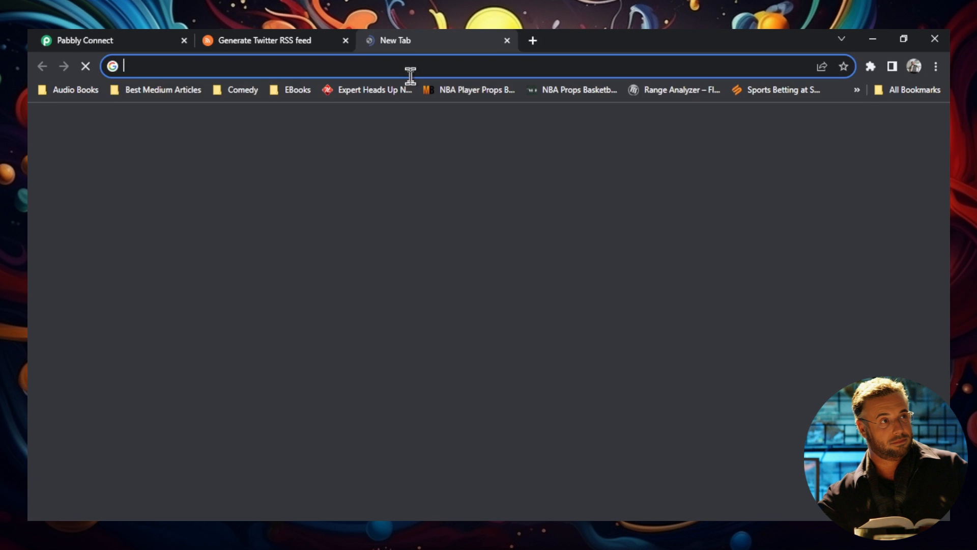
text(https://rss.app/feeds/msPL8c55iw4WhrEK.xml)
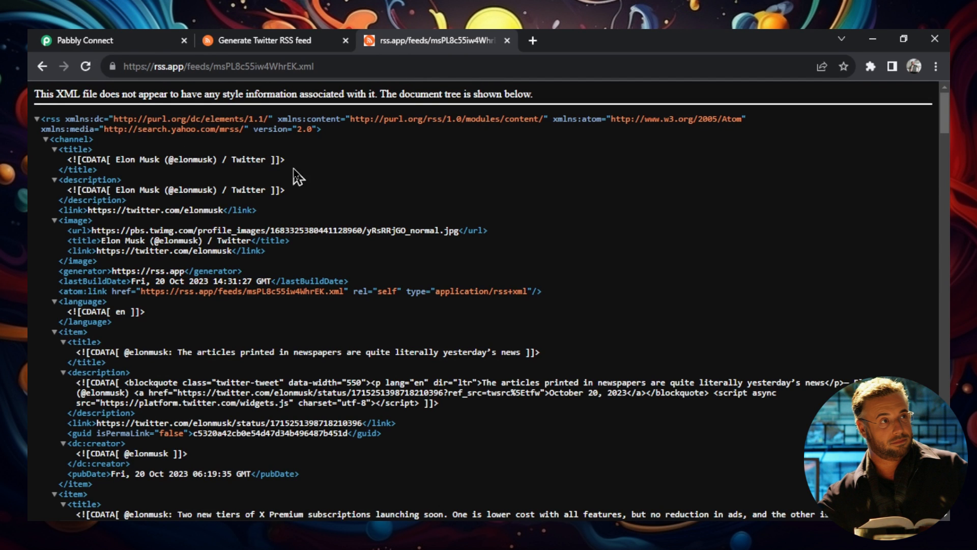
scroll(down, 3)
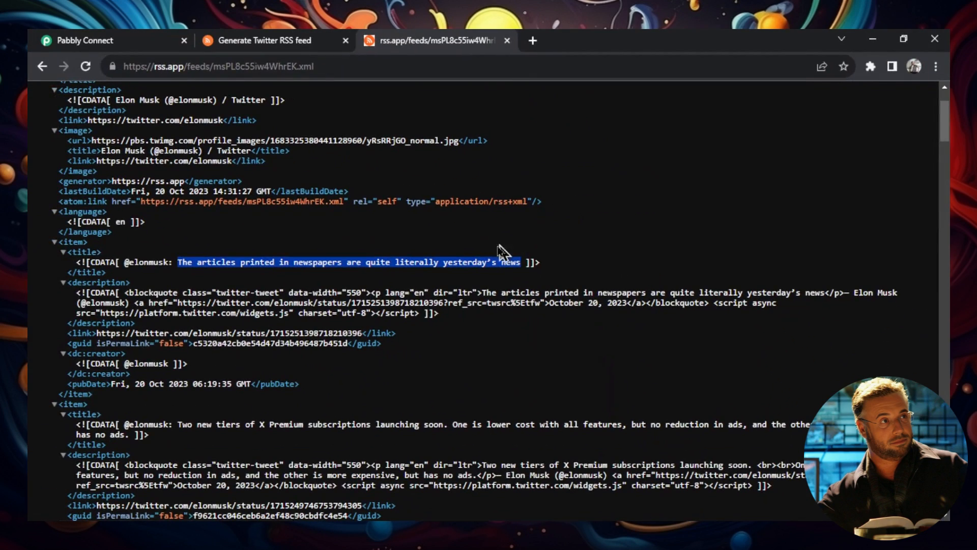
scroll(down, 3)
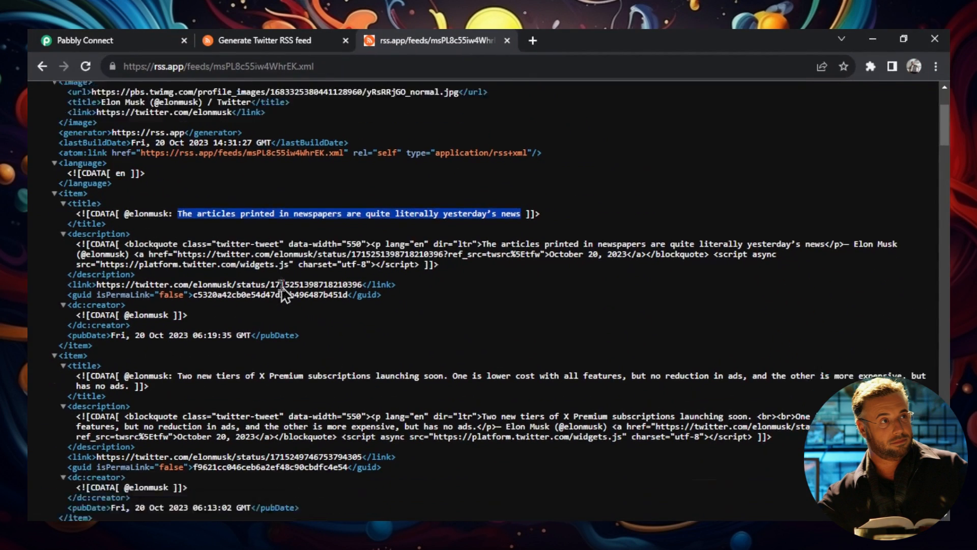
scroll(up, 3)
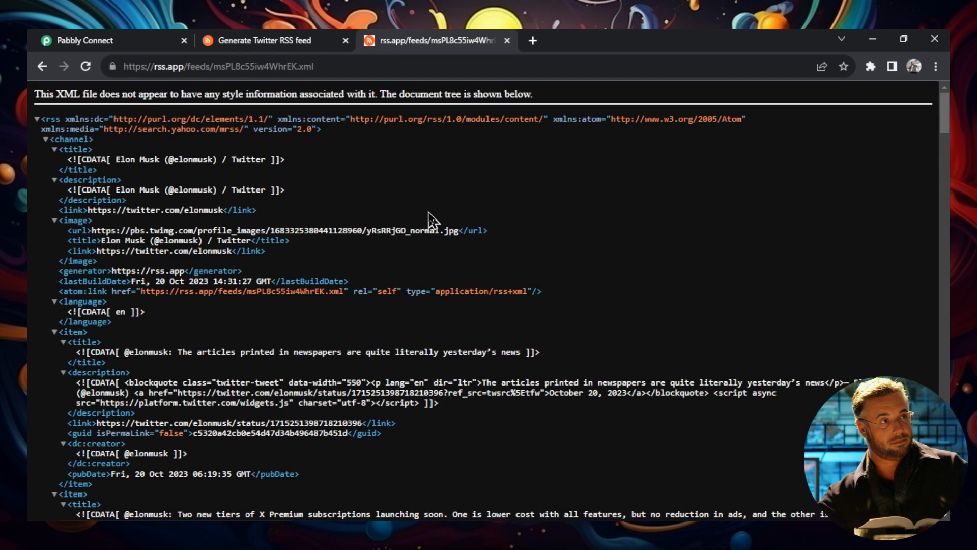
click(268, 39)
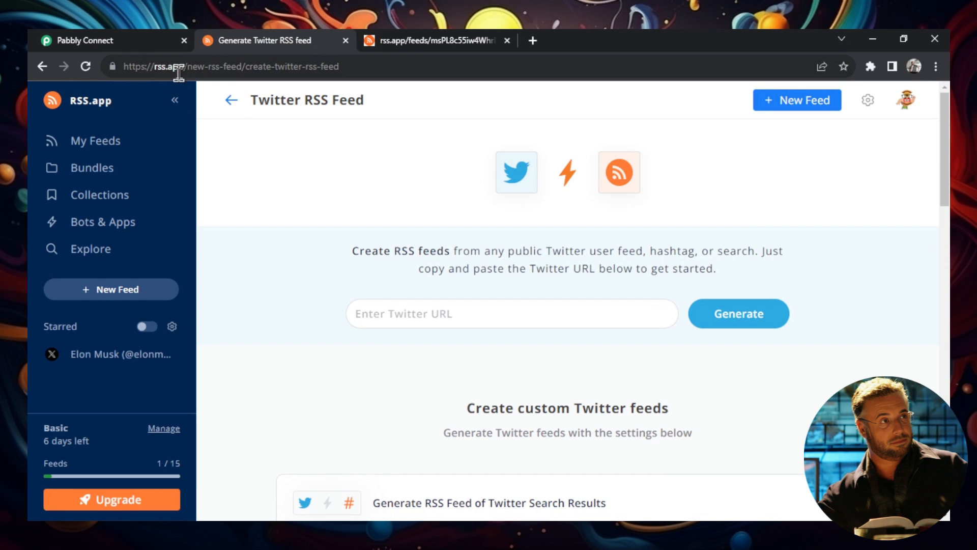
mouse_move(112, 141)
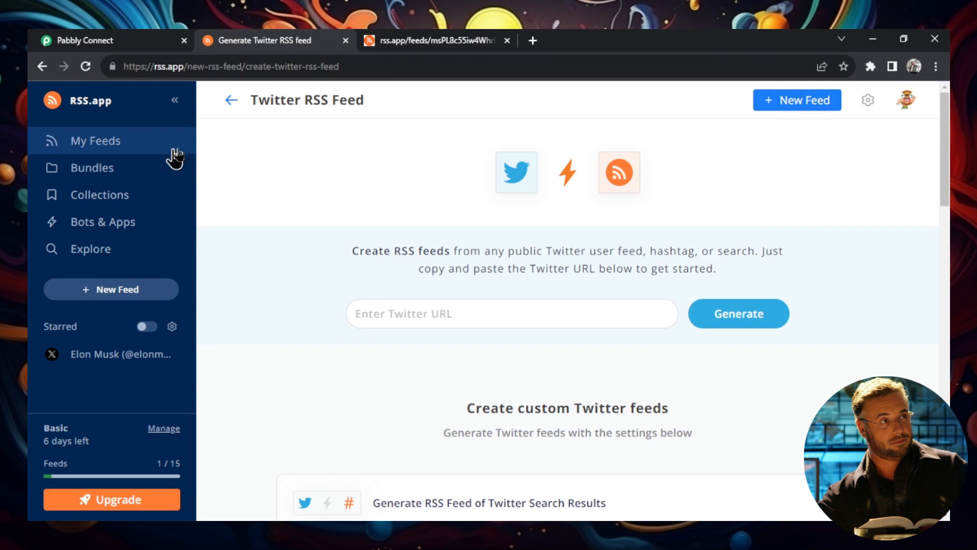
mouse_move(287, 323)
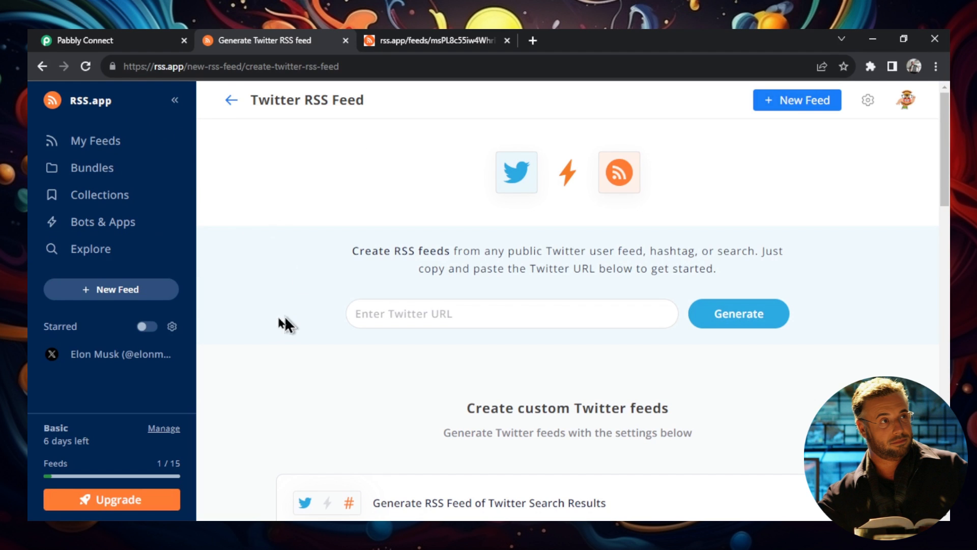
mouse_move(268, 122)
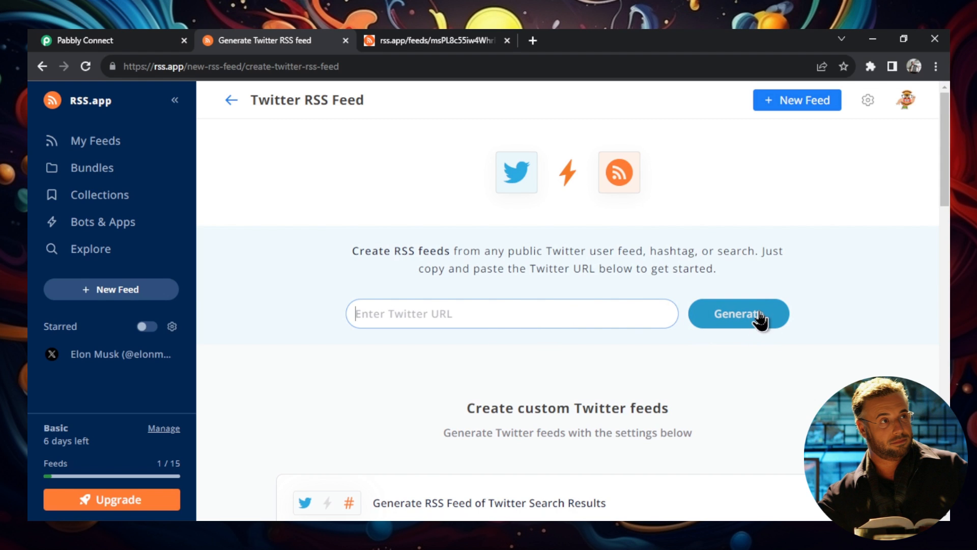
mouse_move(589, 310)
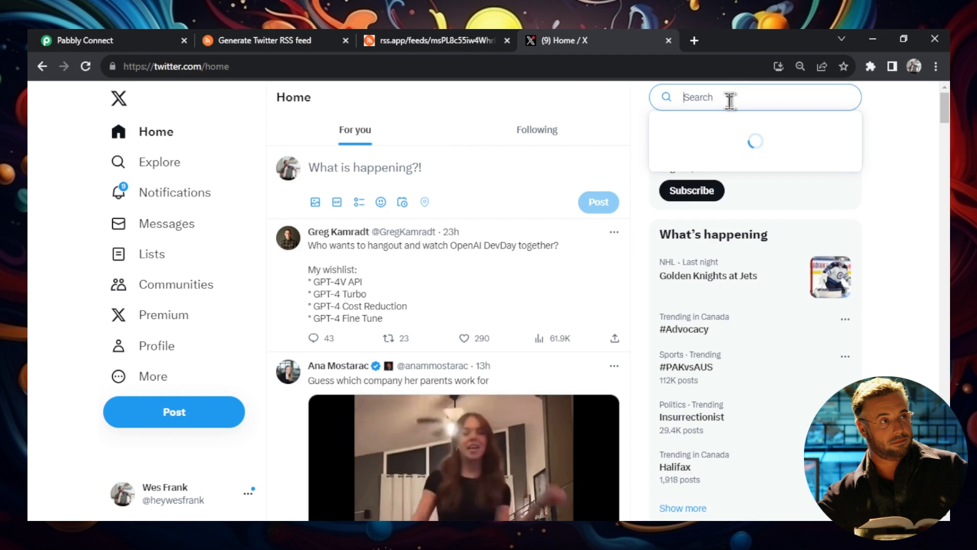
- Generate and save an RSS.app feed for Noah Kagan's Twitter profile, copying its XML link
text(noahkagan)
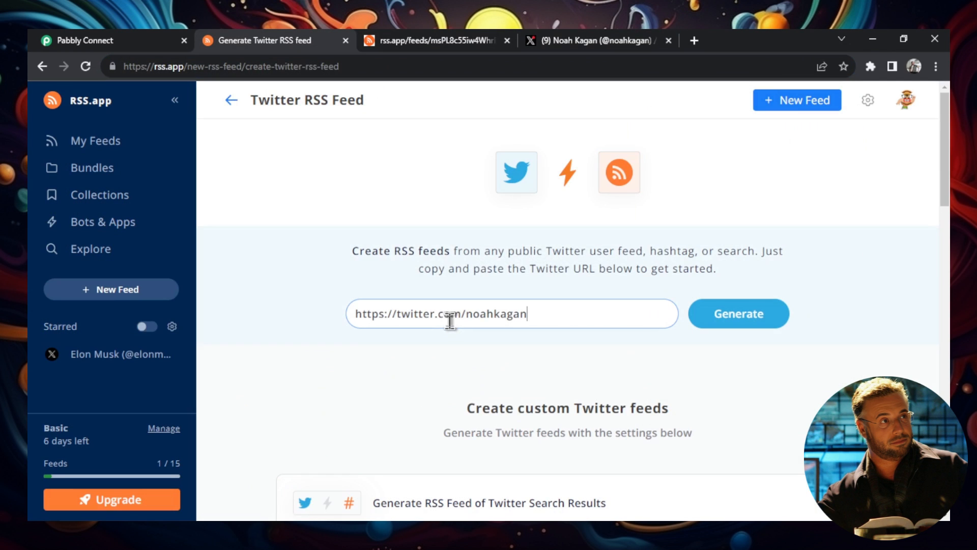
click(738, 313)
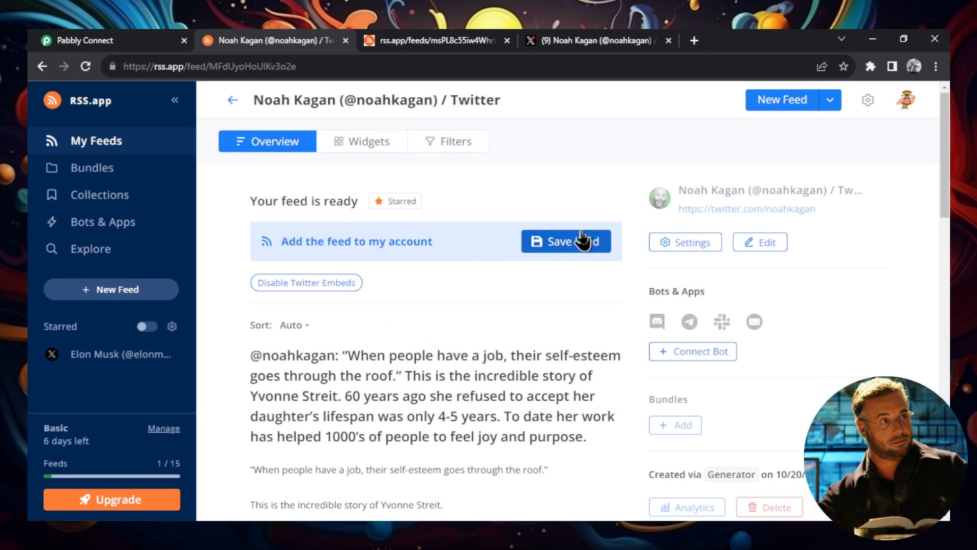
click(565, 242)
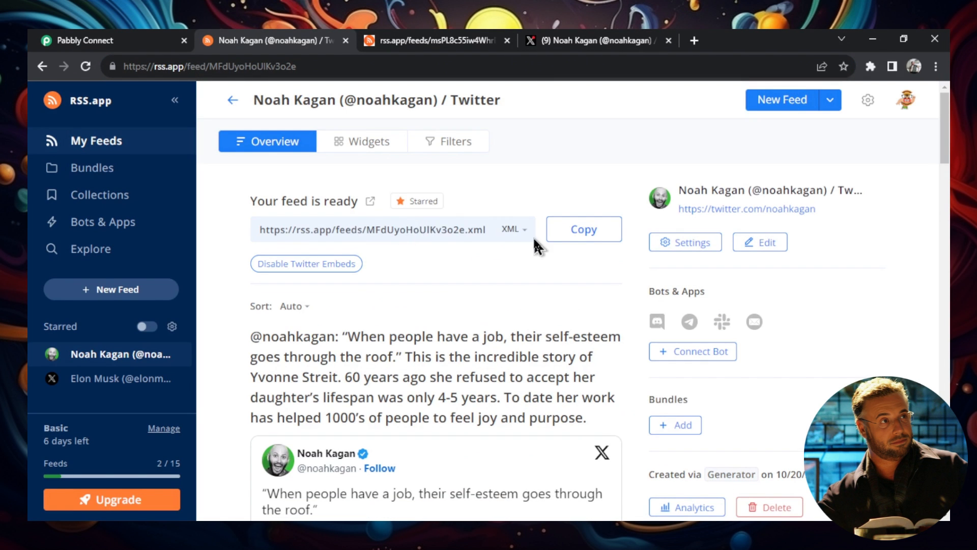
click(583, 228)
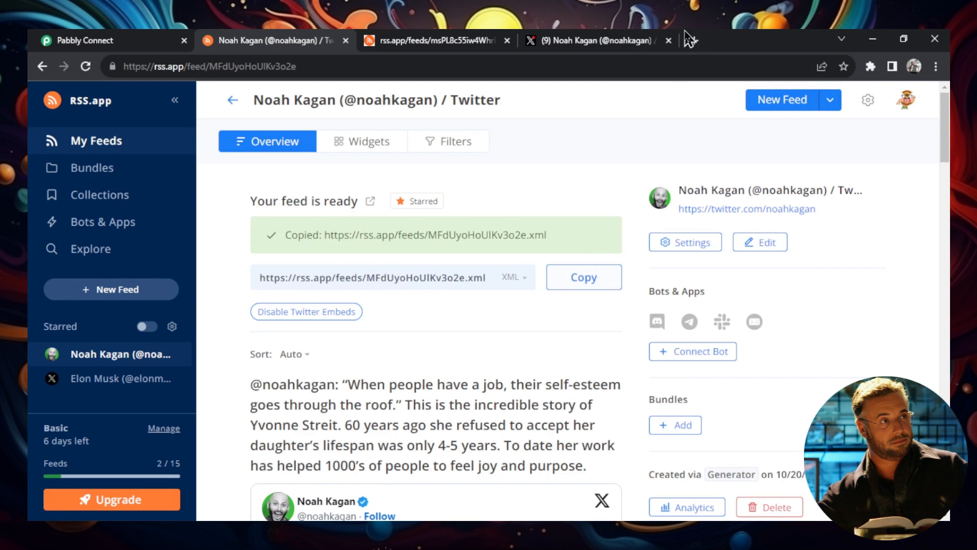
click(430, 40)
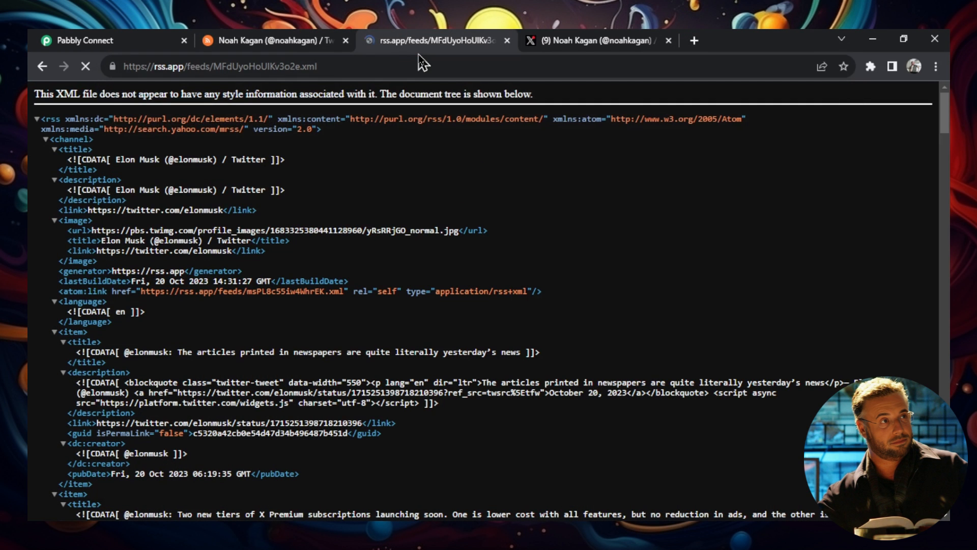
- Compare Noah Kagan's feed XML against his X profile posts, then close both tabs
click(86, 66)
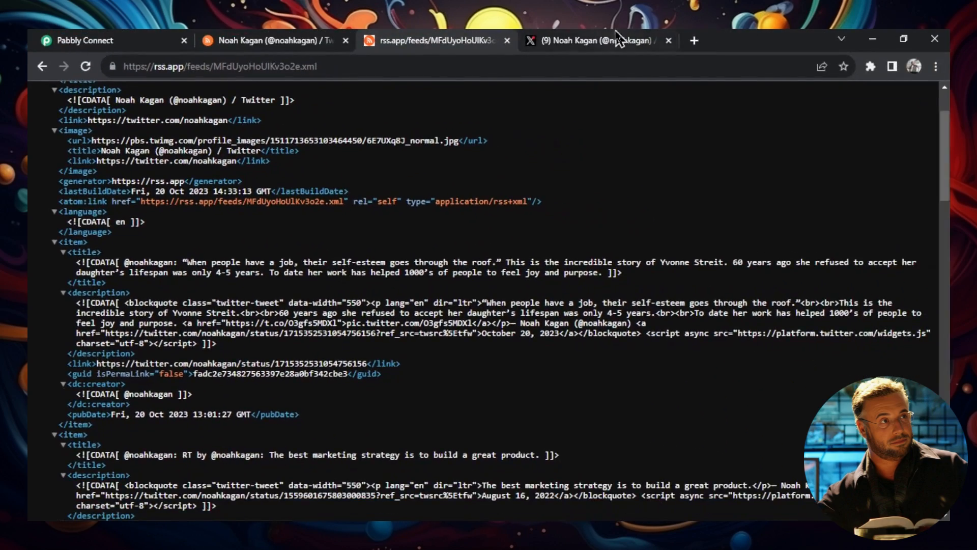
click(595, 40)
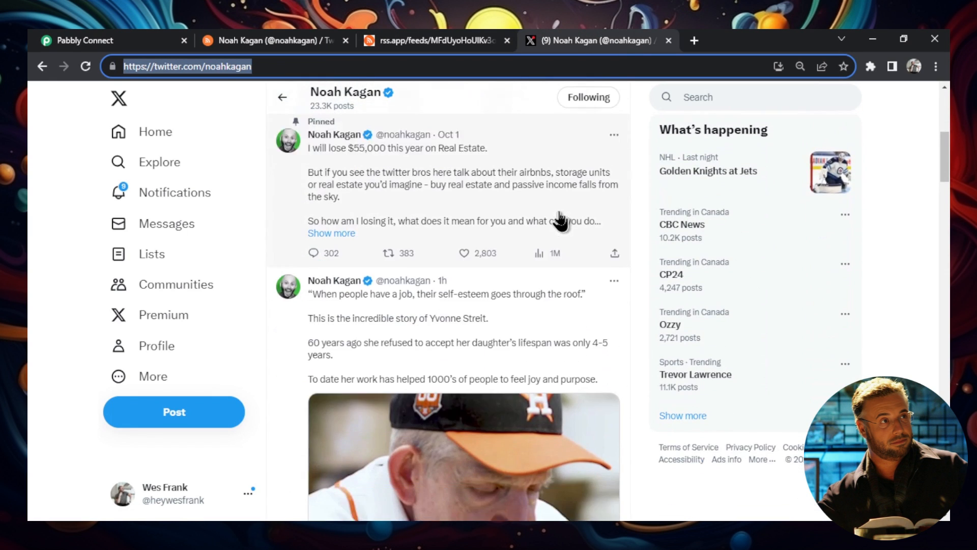
scroll(down, 3)
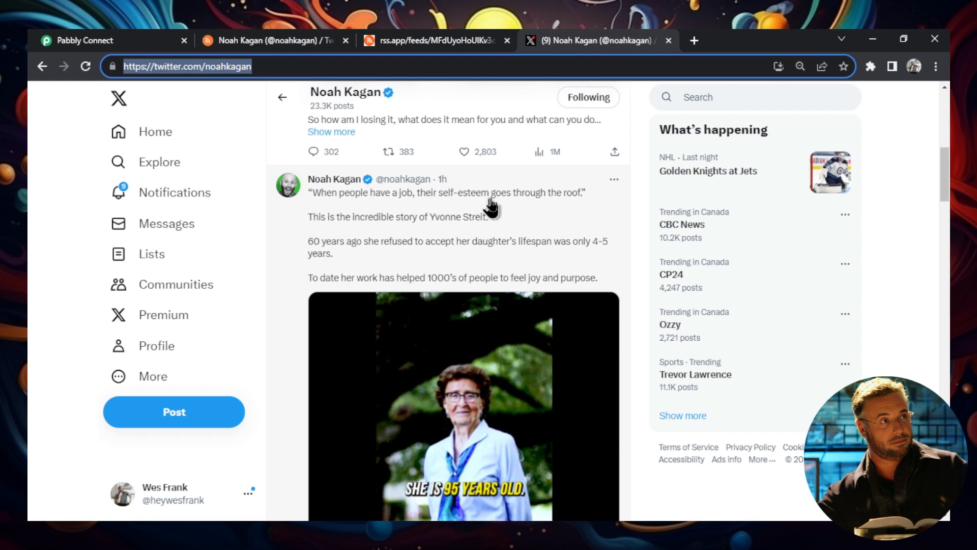
click(430, 40)
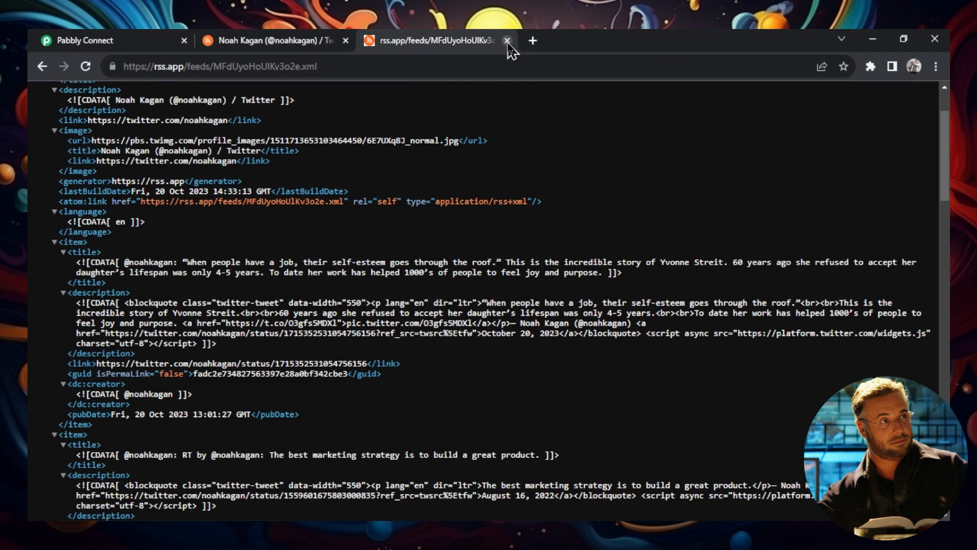
click(507, 41)
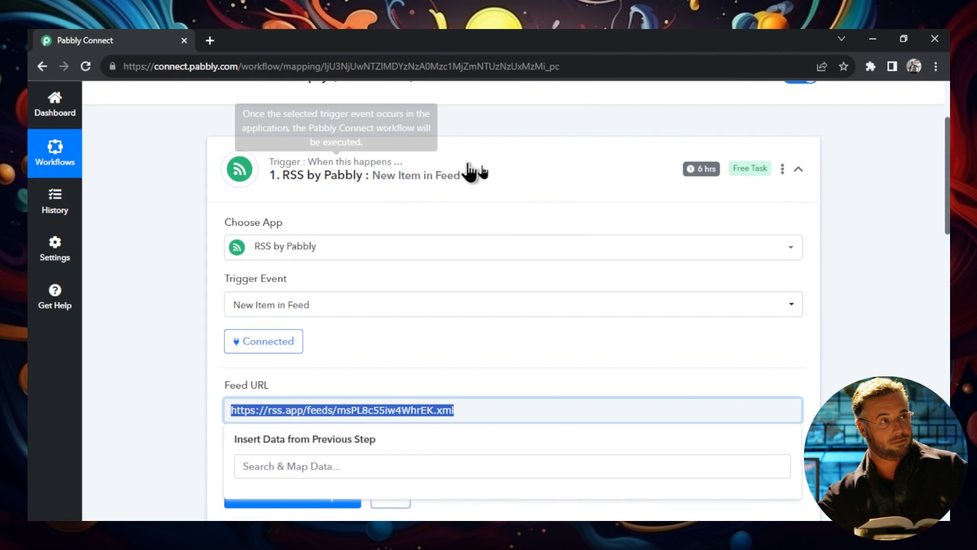
scroll(down, 3)
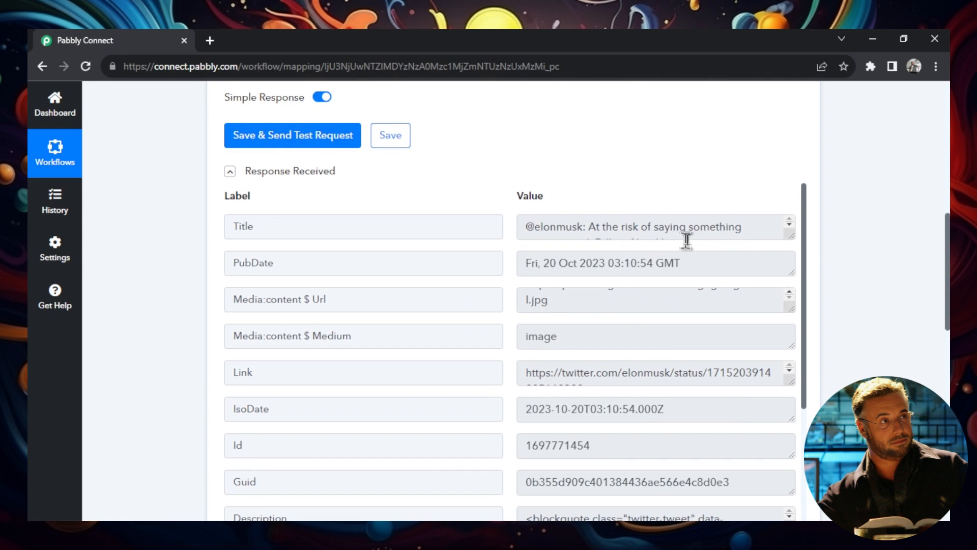
mouse_move(717, 224)
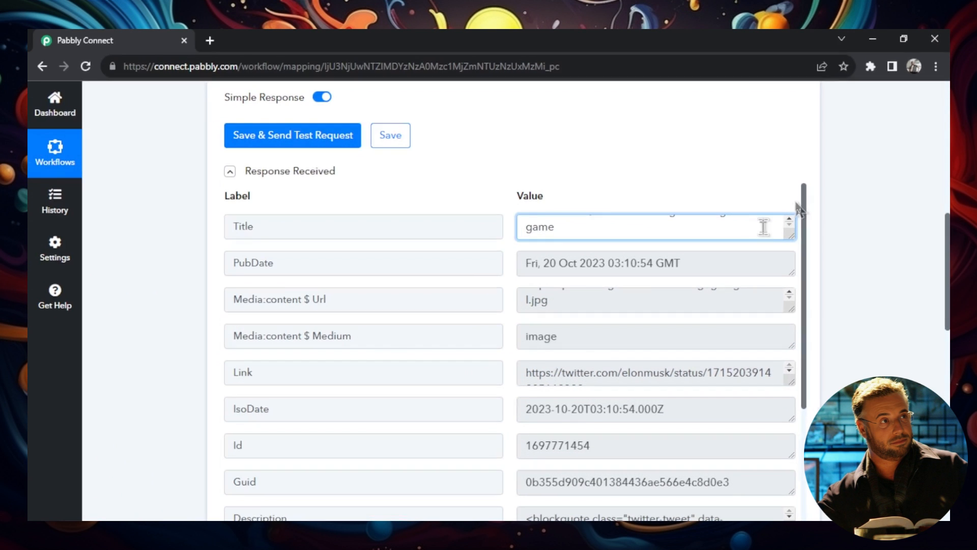
scroll(down, 3)
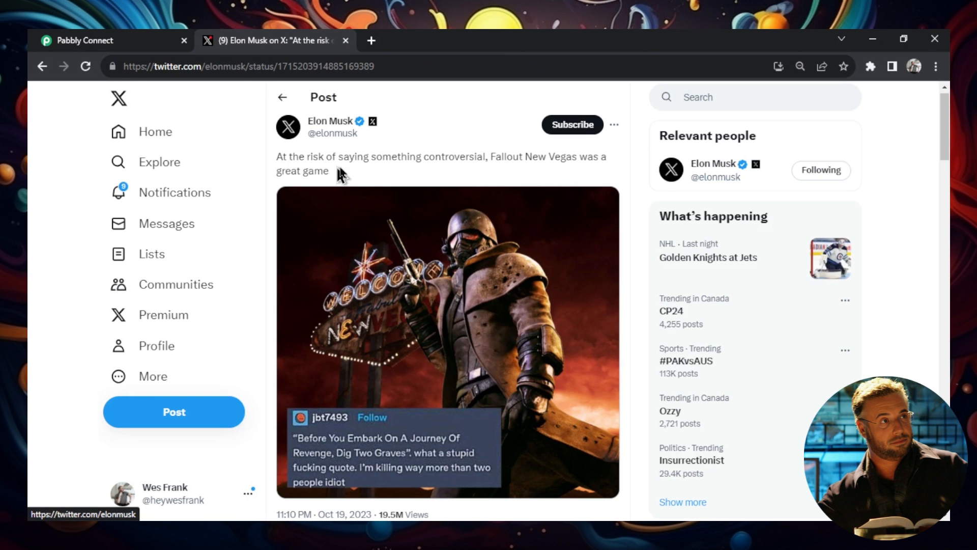
mouse_move(619, 170)
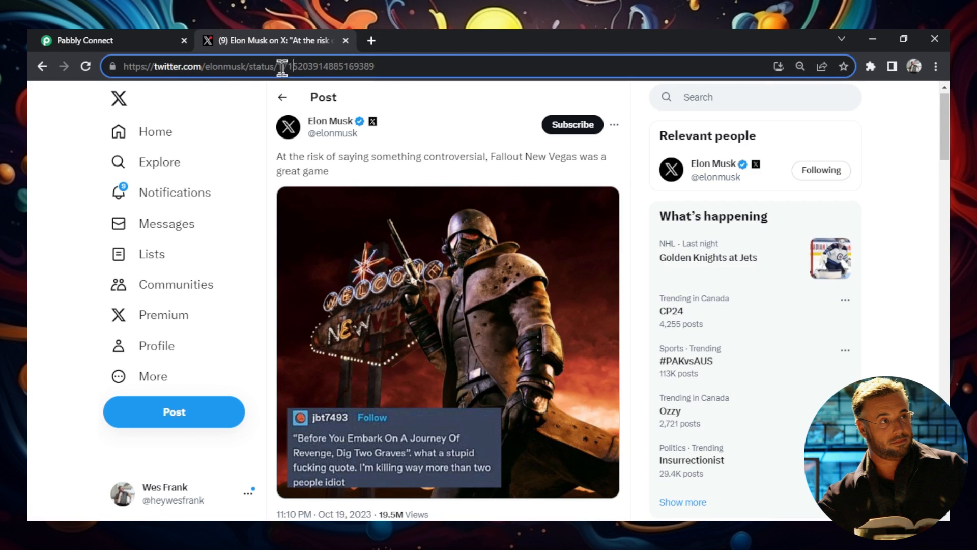
- Select the status ID in the Fallout New Vegas post's web address
drag(293, 66, 380, 66)
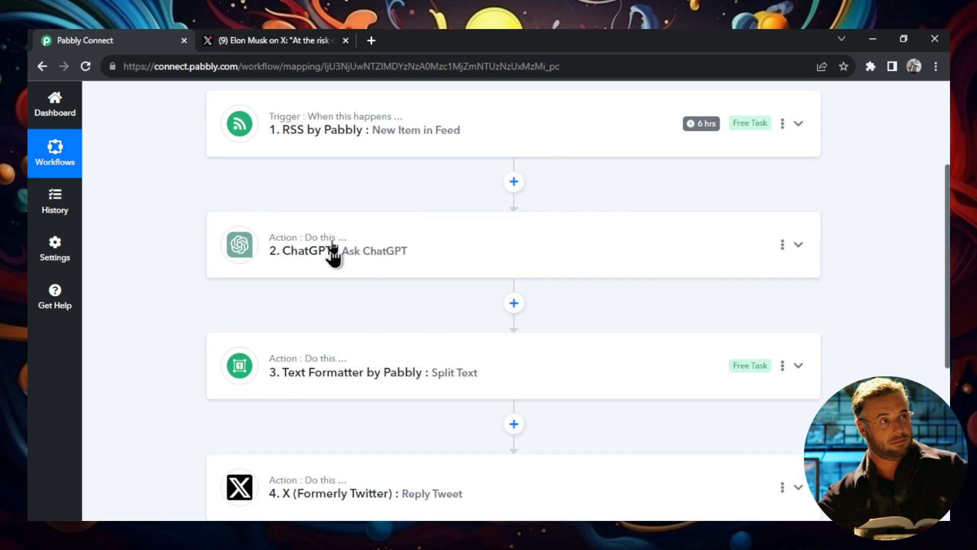
mouse_move(399, 153)
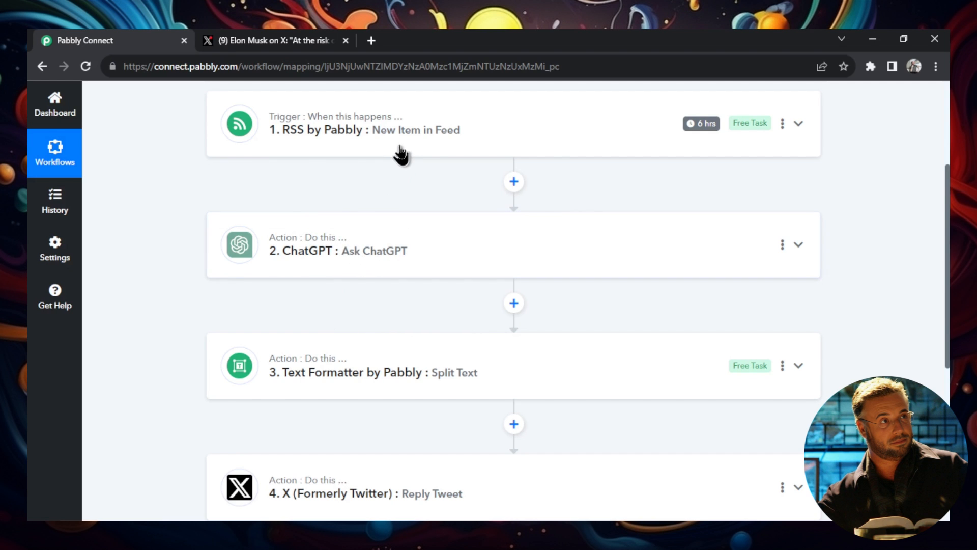
- Expand the Ask ChatGPT step and scroll to its gpt-4 reply to the Fallout post
click(337, 250)
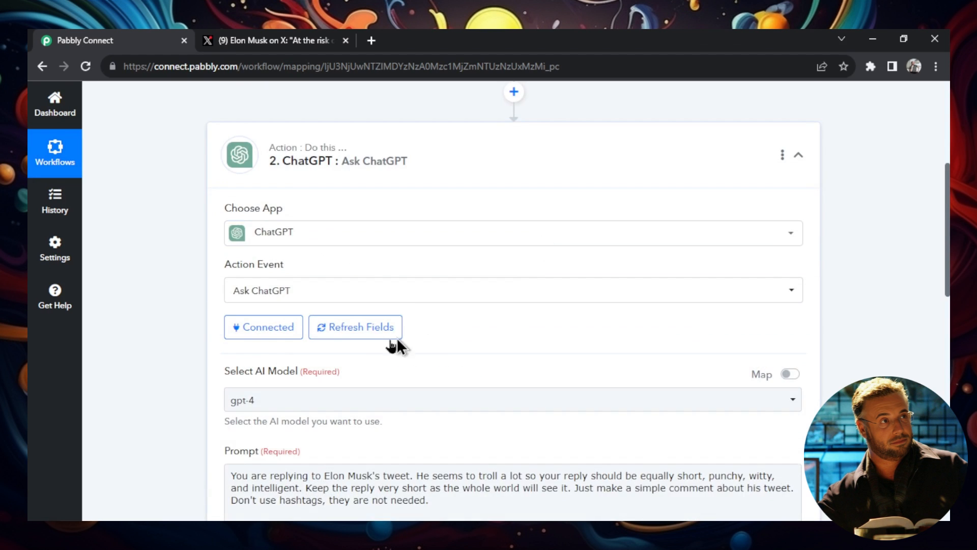
scroll(down, 3)
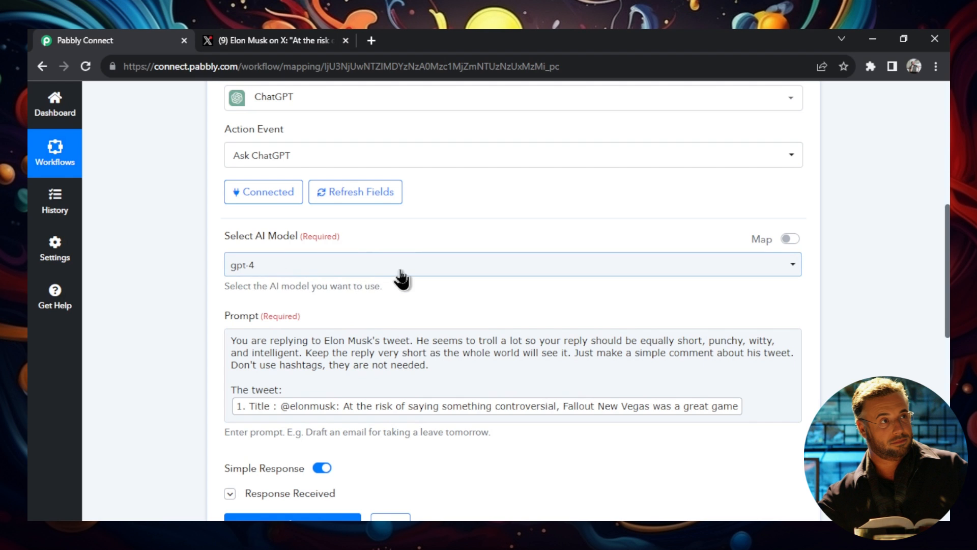
scroll(down, 3)
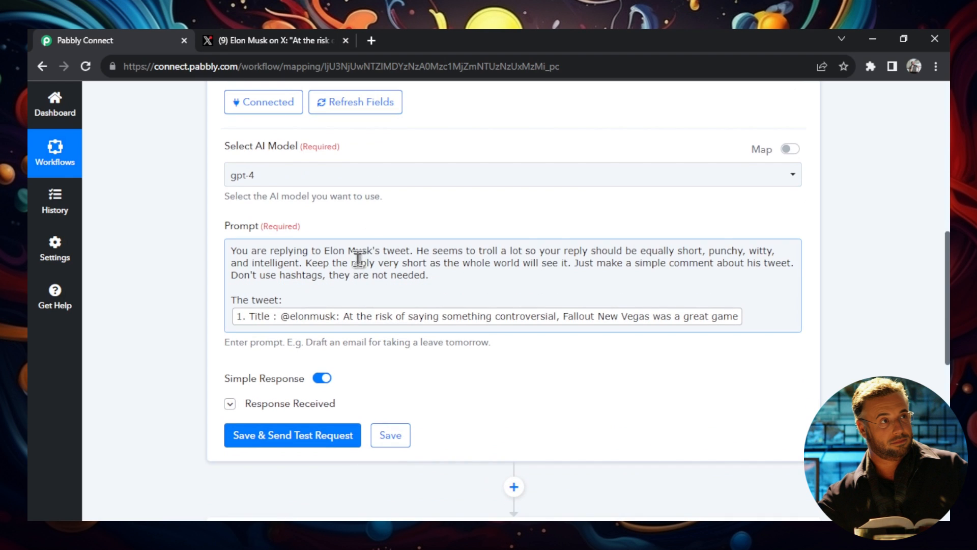
scroll(down, 3)
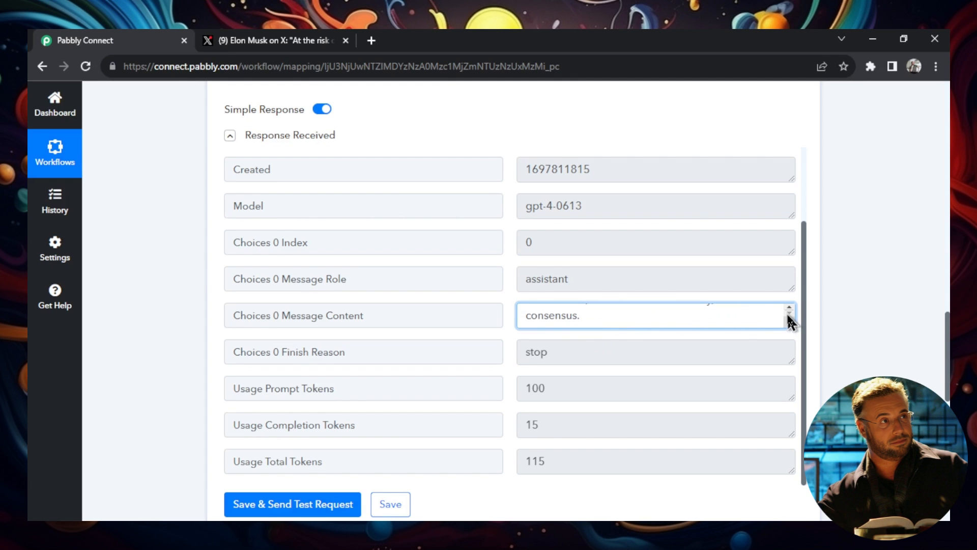
mouse_move(759, 315)
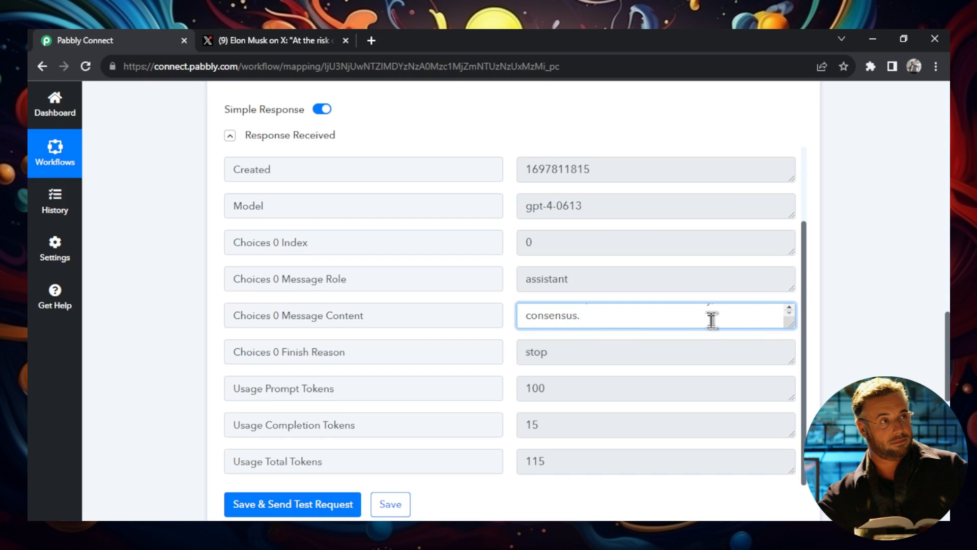
mouse_move(684, 314)
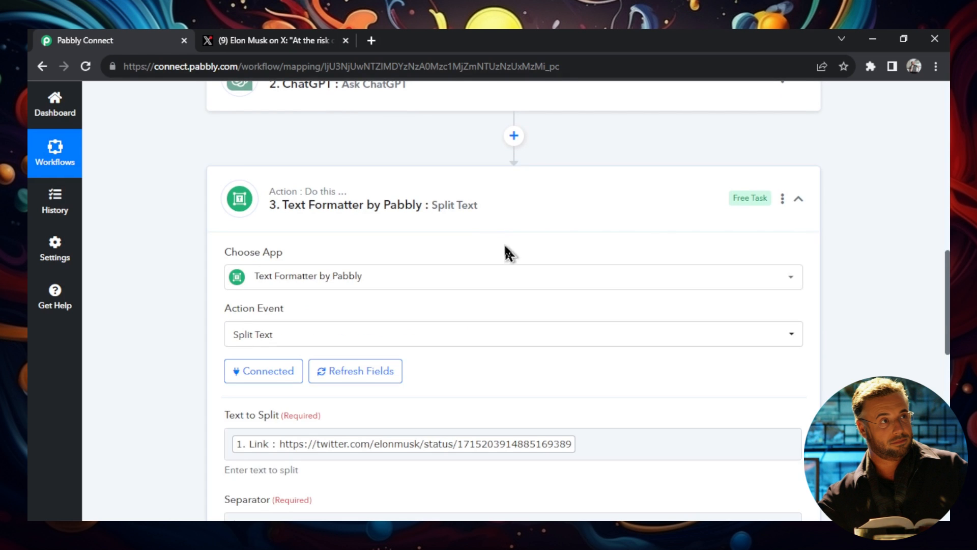
scroll(down, 3)
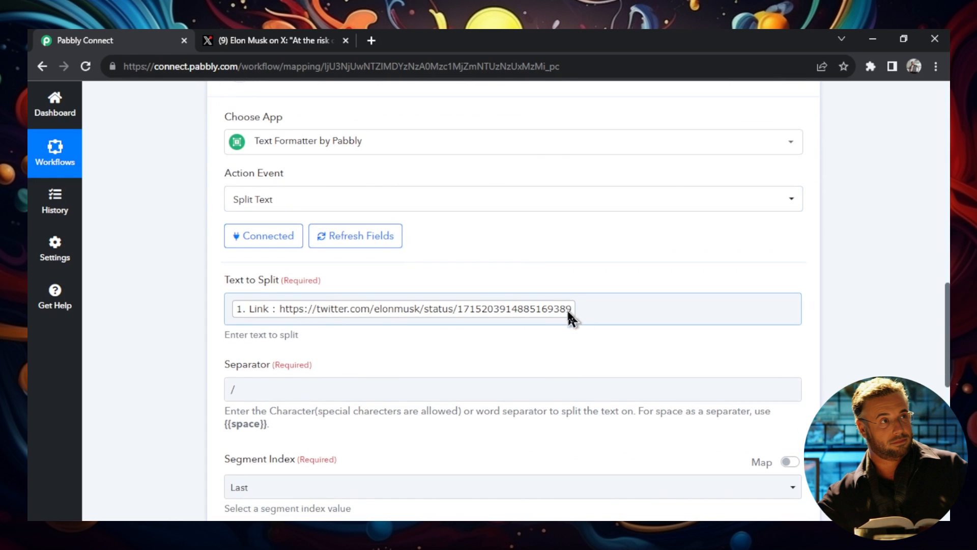
click(274, 40)
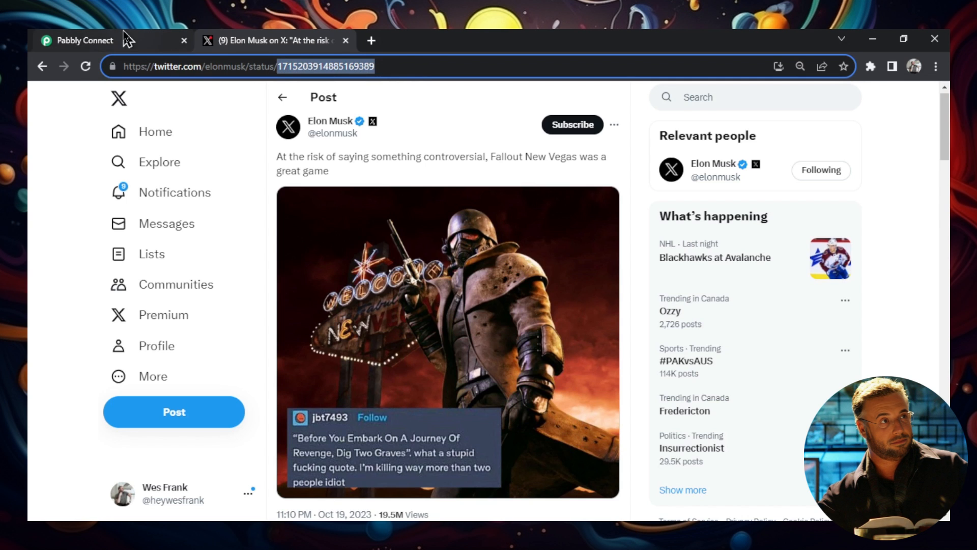
click(81, 41)
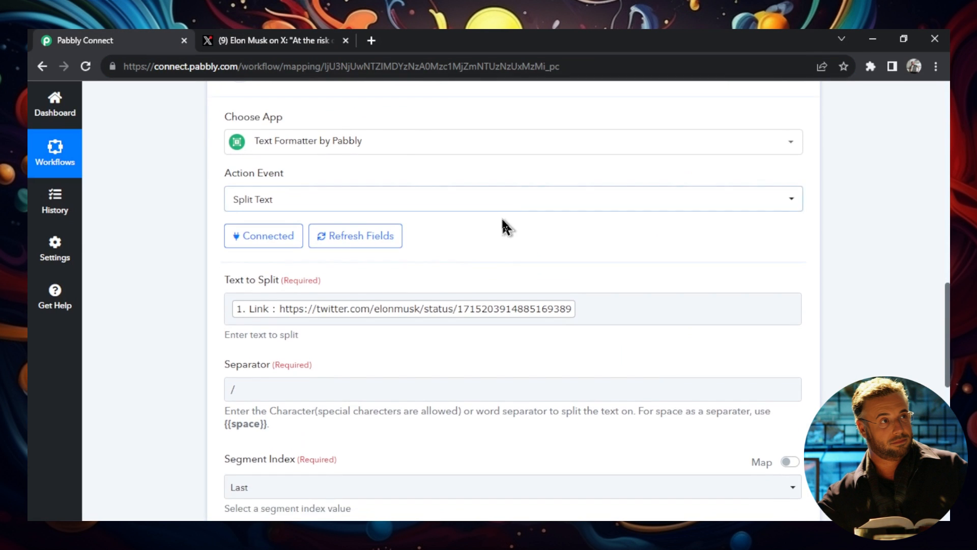
scroll(down, 3)
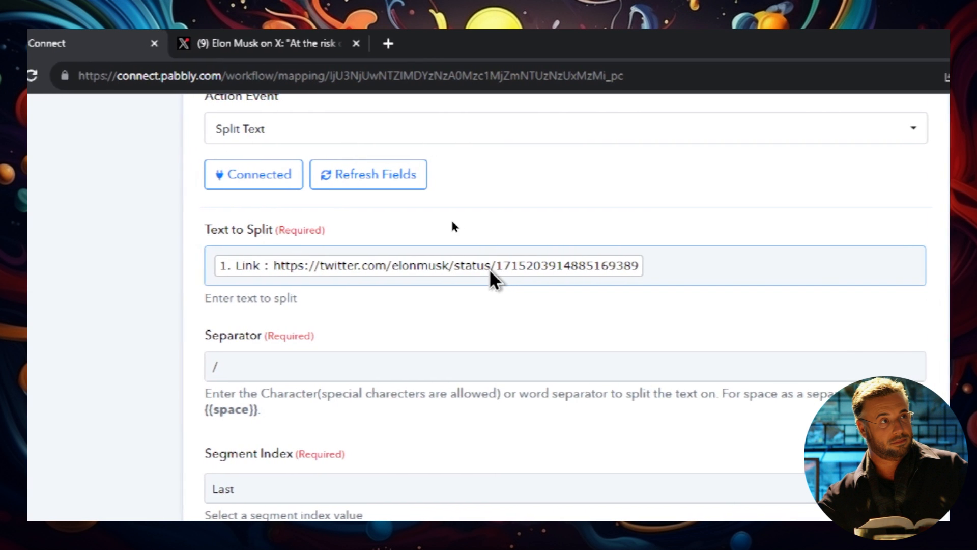
scroll(down, 3)
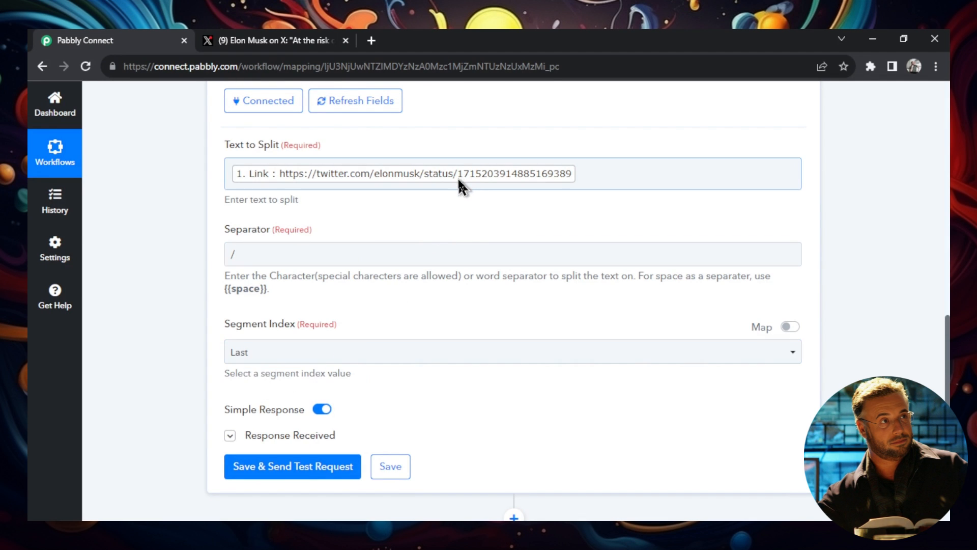
mouse_move(506, 190)
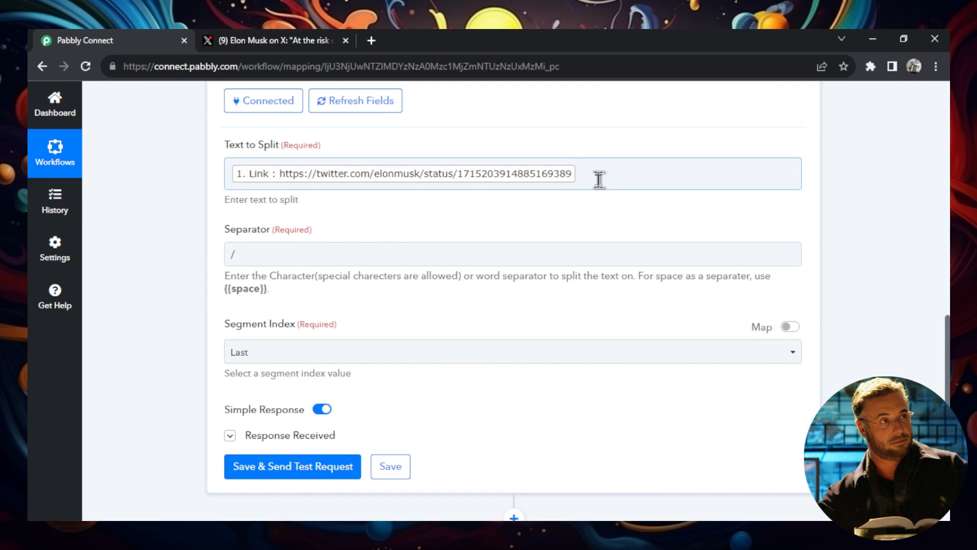
mouse_move(539, 242)
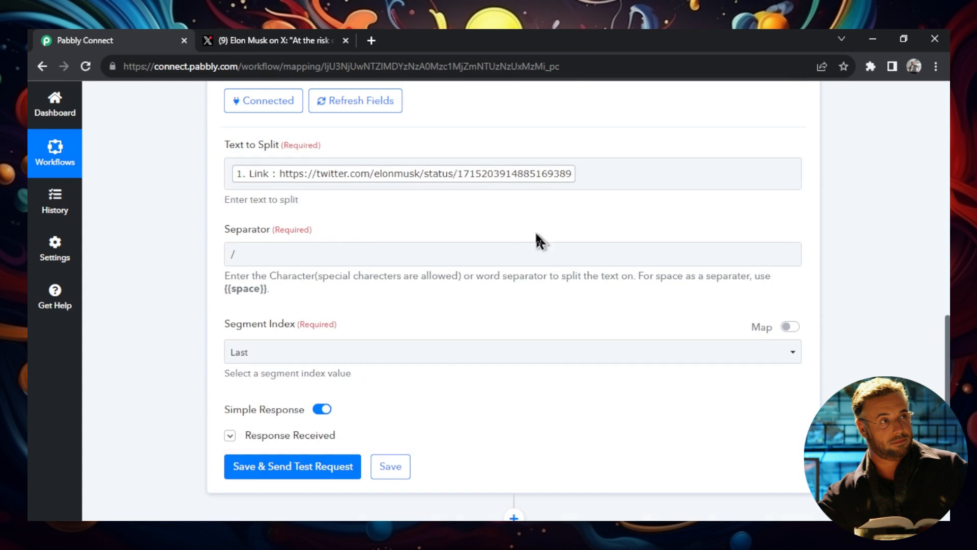
scroll(down, 3)
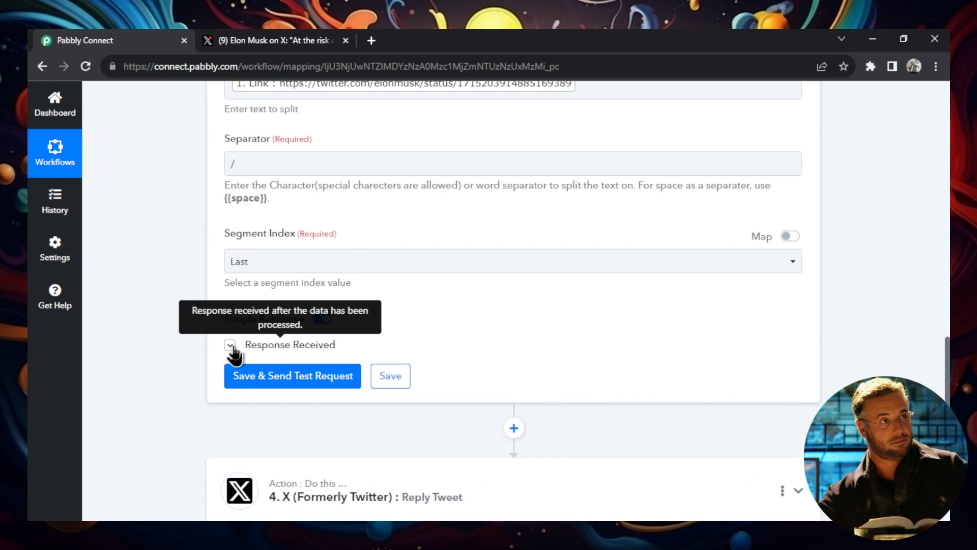
click(230, 344)
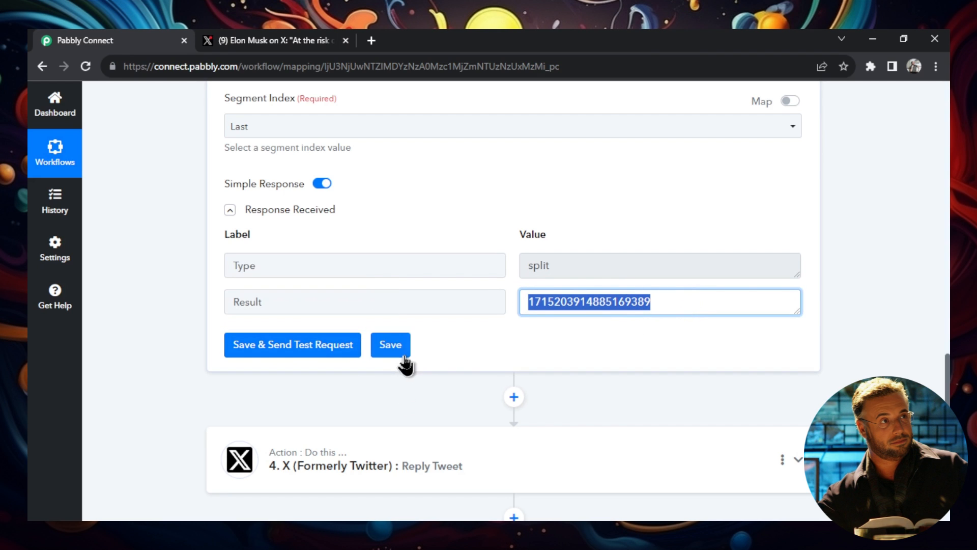
click(389, 344)
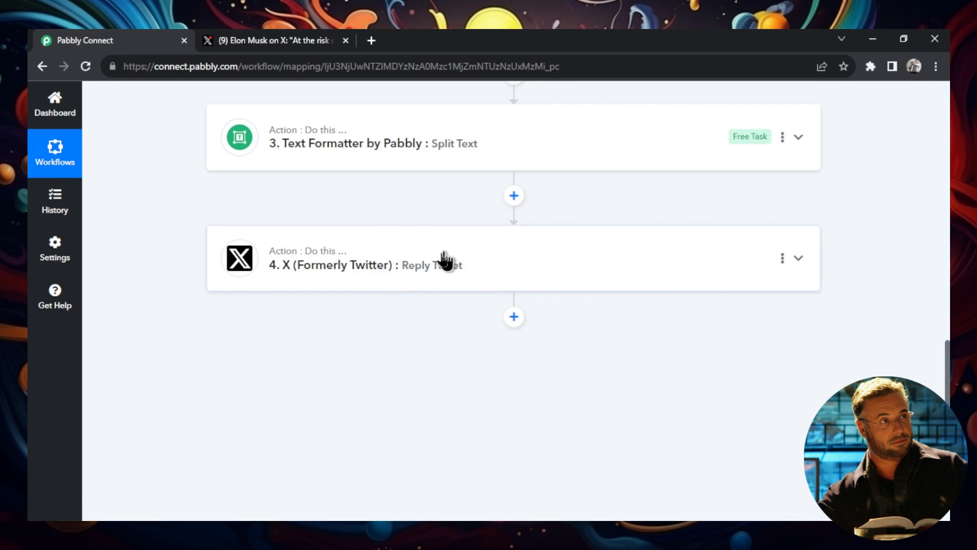
- Send a test request from the X Reply Tweet step and review the returned tweet ID and text
click(442, 265)
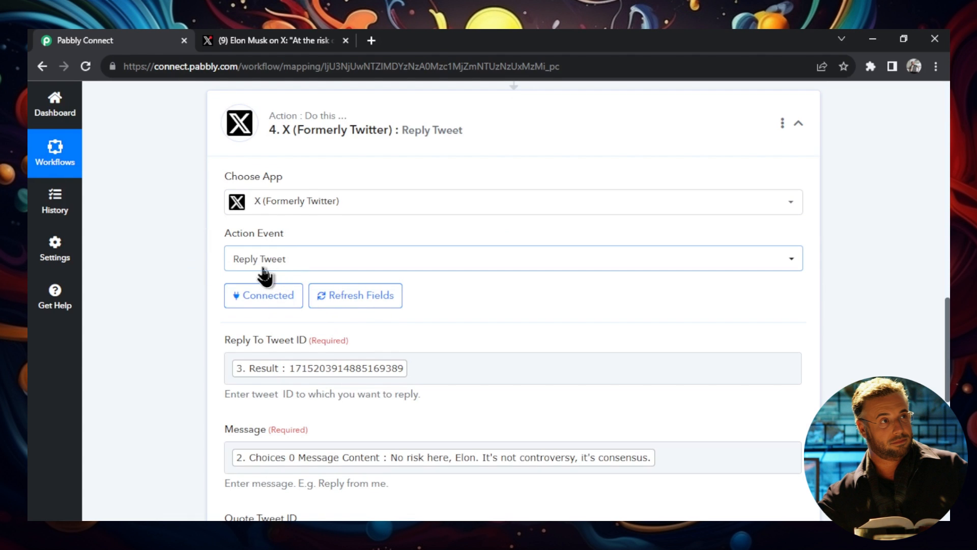
scroll(down, 3)
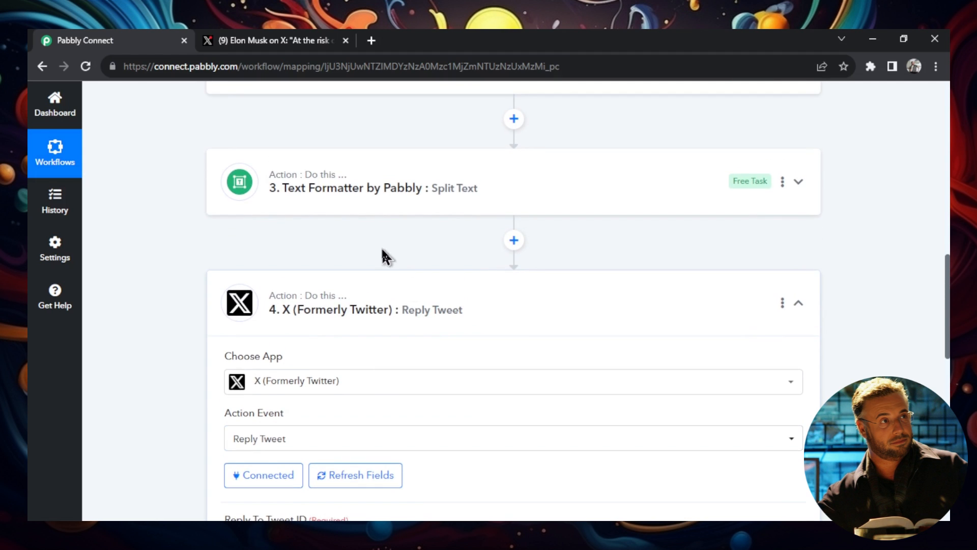
scroll(down, 3)
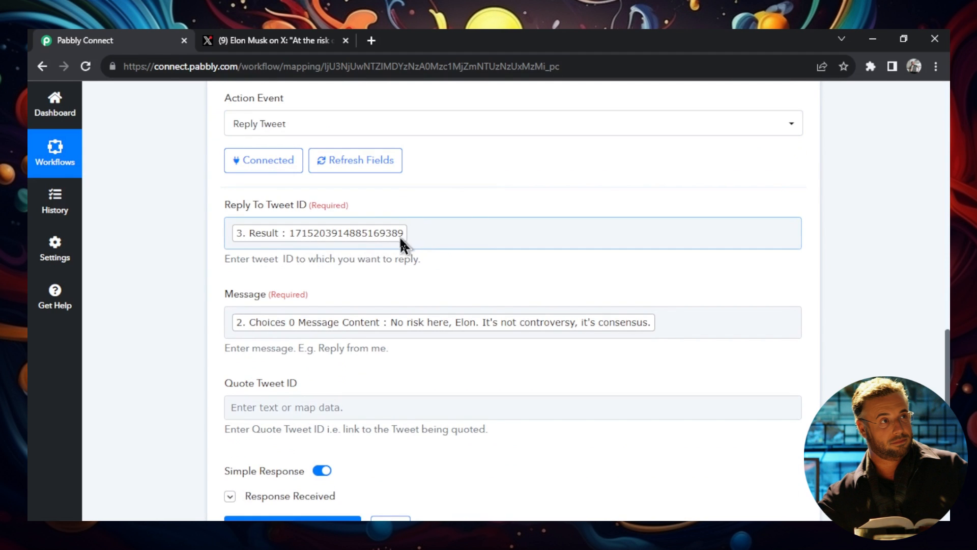
scroll(down, 3)
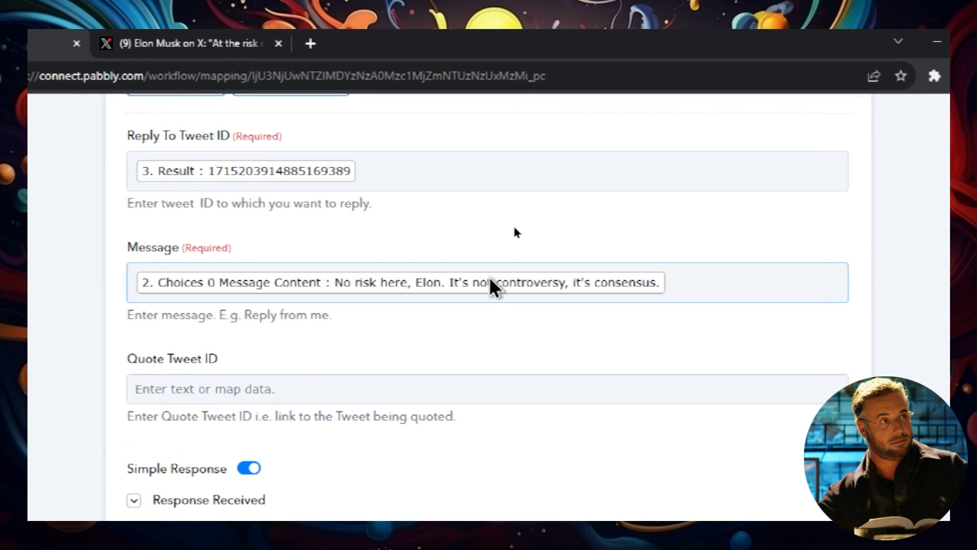
scroll(down, 3)
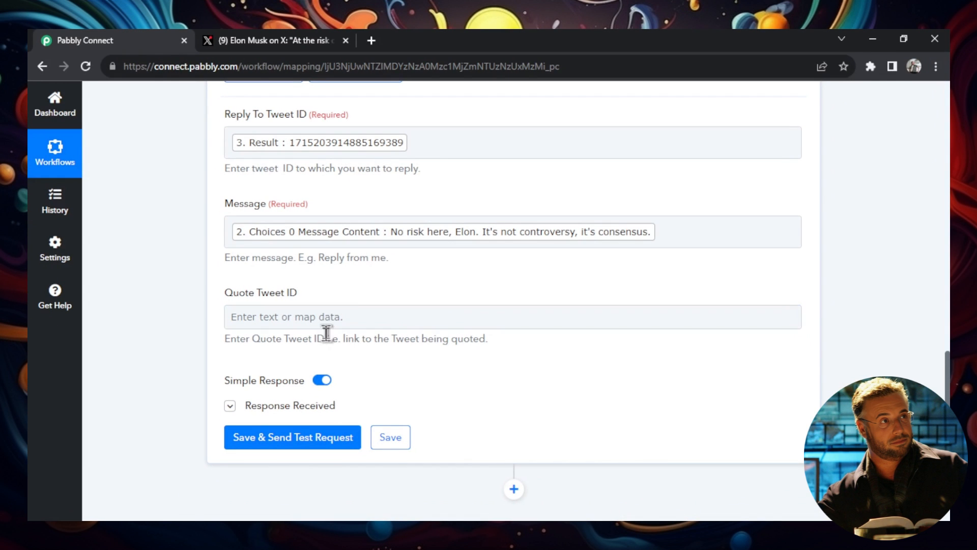
click(230, 405)
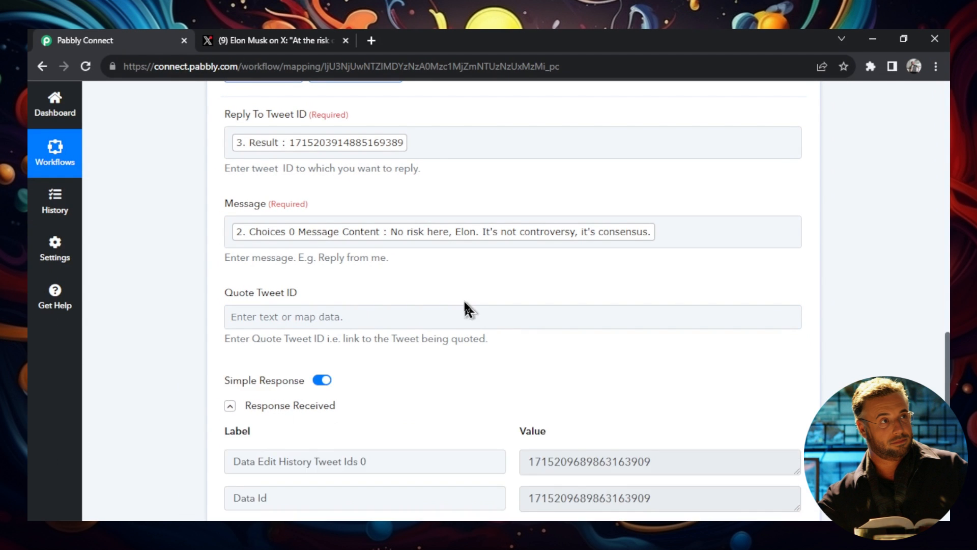
scroll(down, 3)
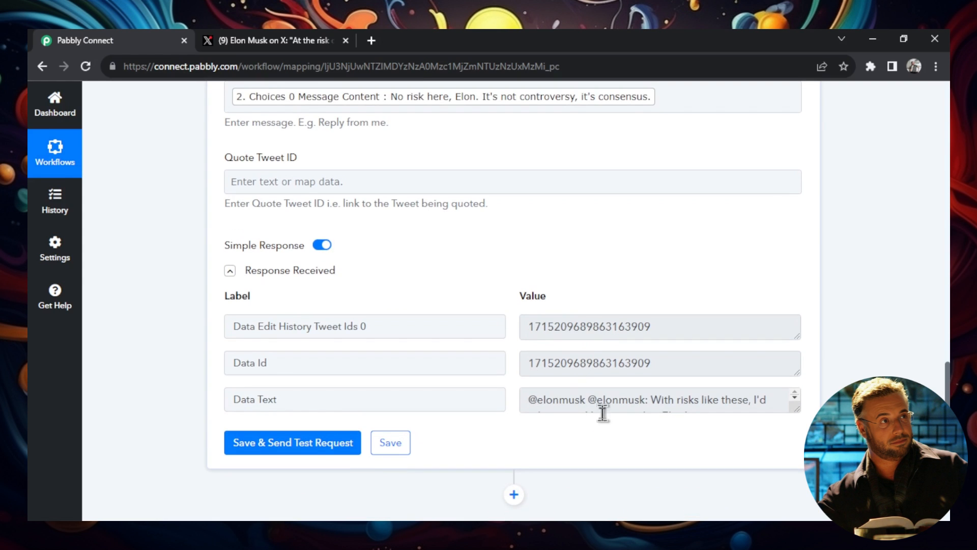
mouse_move(291, 443)
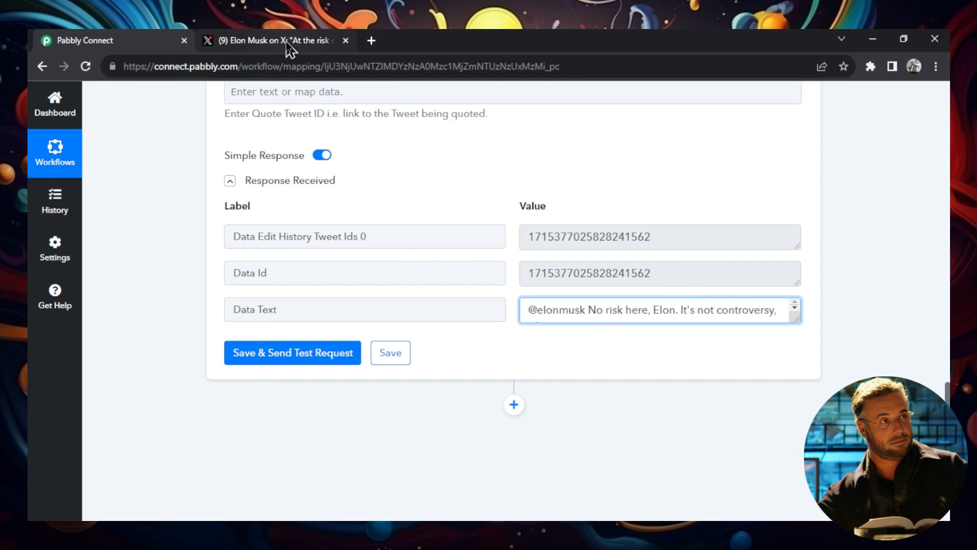
click(274, 39)
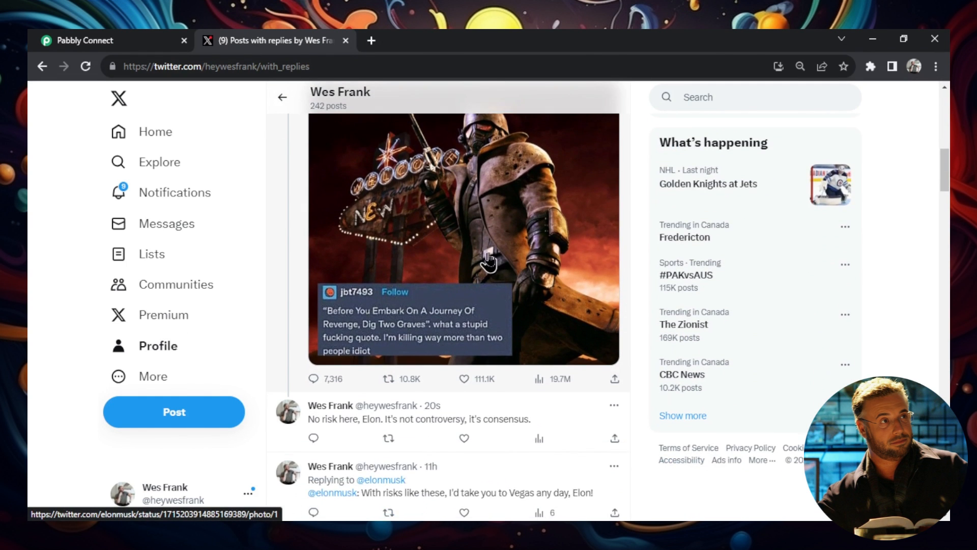
- Find the posted reply 'No risk here, Elon…' in X's Replies, then return to Pabbly Connect
scroll(down, 3)
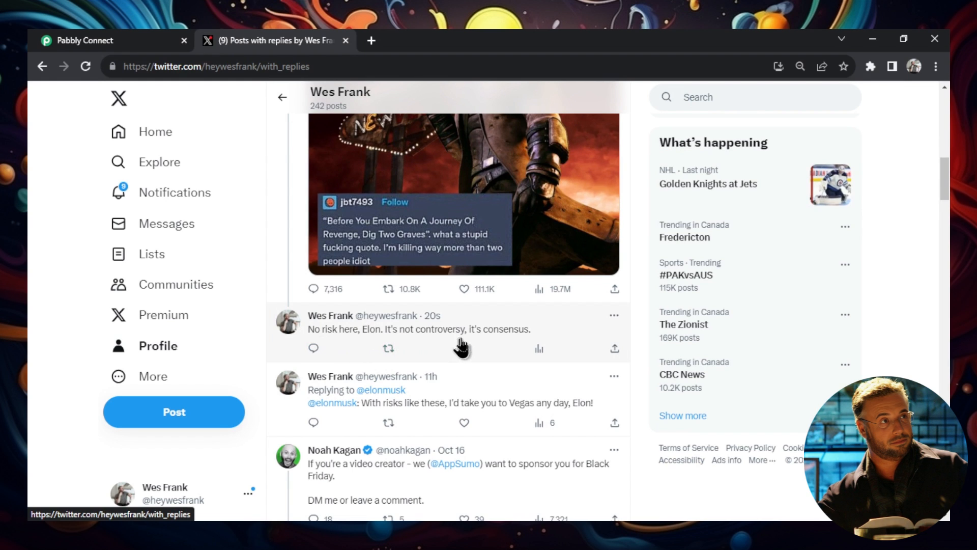
mouse_move(432, 317)
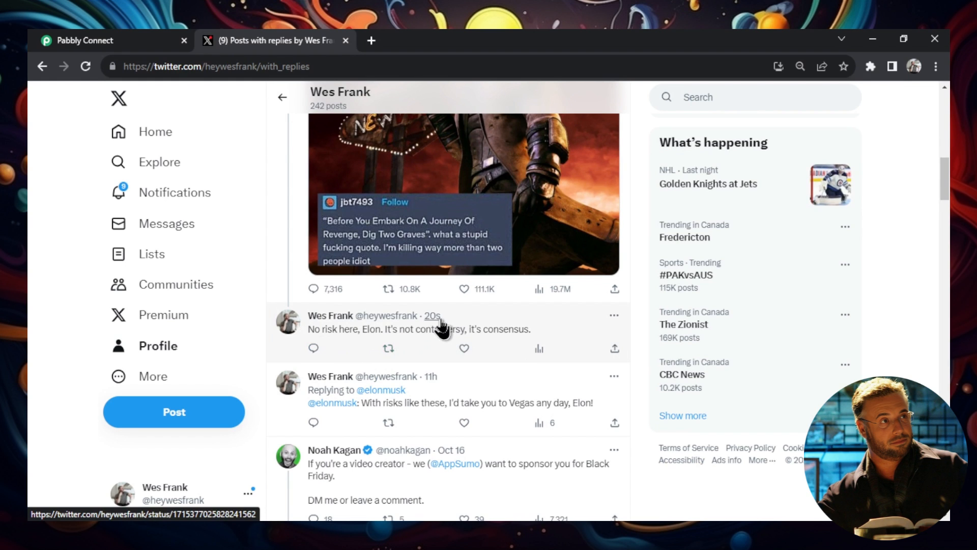
click(84, 41)
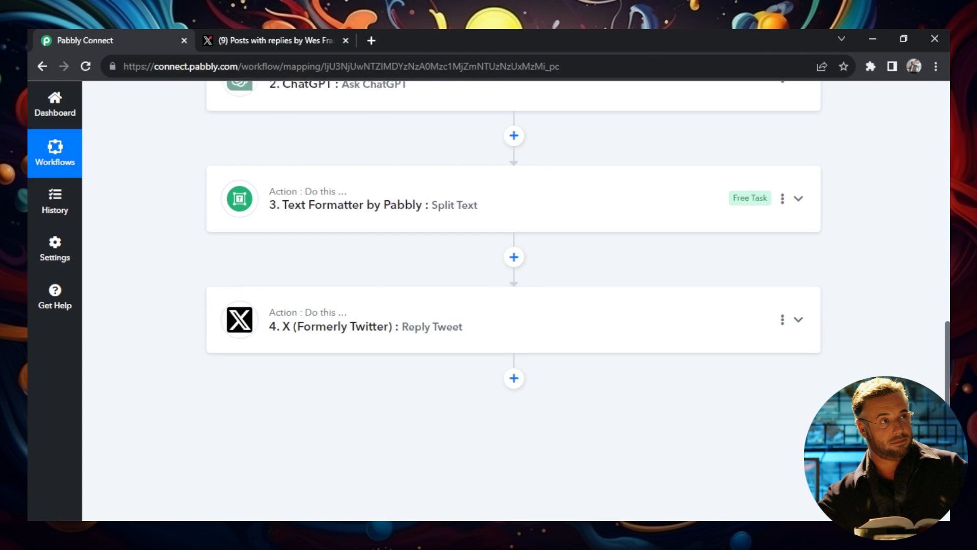
scroll(up, 3)
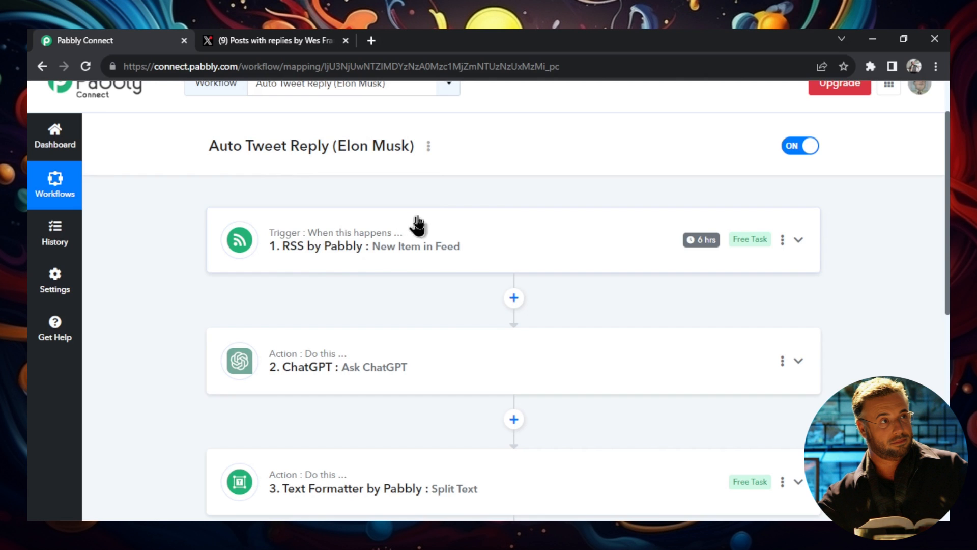
mouse_move(703, 239)
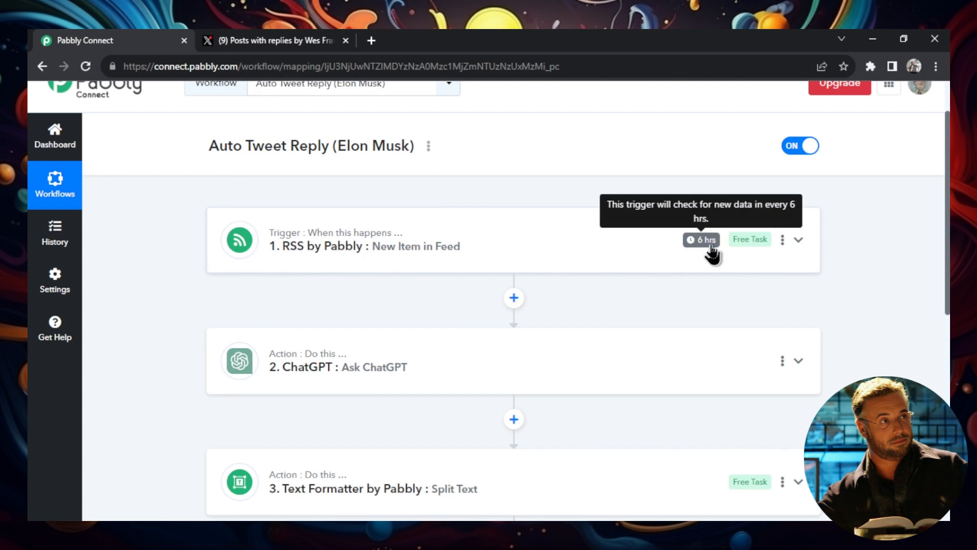
mouse_move(599, 261)
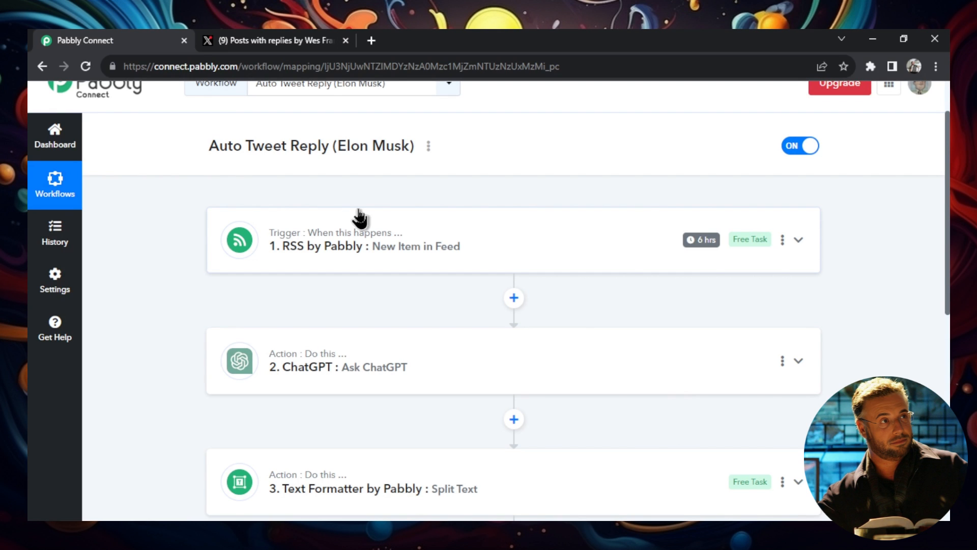
mouse_move(703, 240)
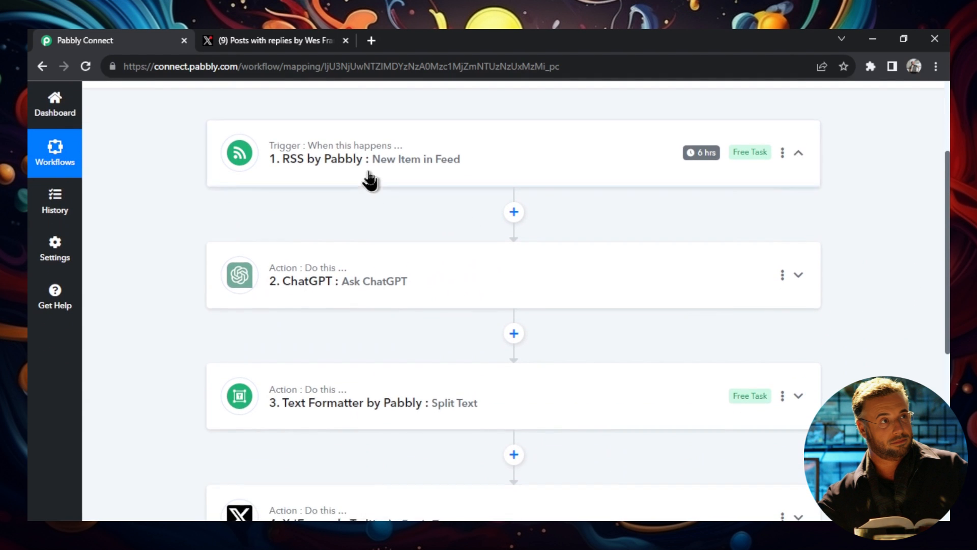
- Expand the RSS trigger, scroll through the ChatGPT, Text Formatter and Reply Tweet settings, then collapse Reply Tweet
click(368, 152)
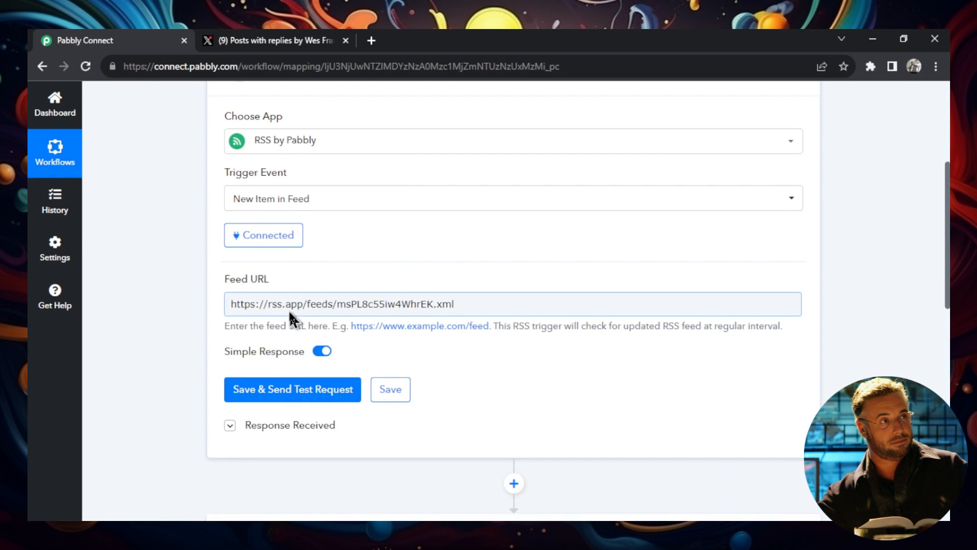
mouse_move(522, 328)
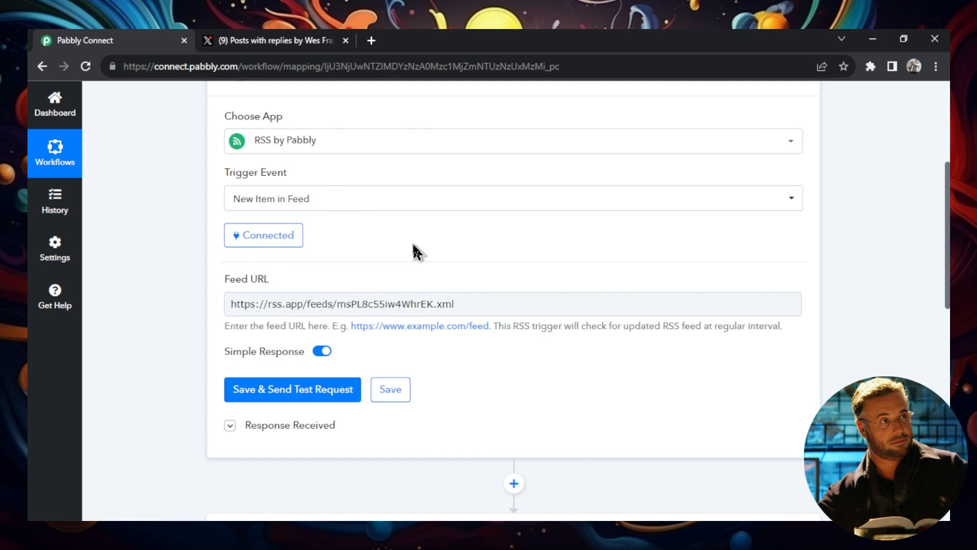
mouse_move(444, 285)
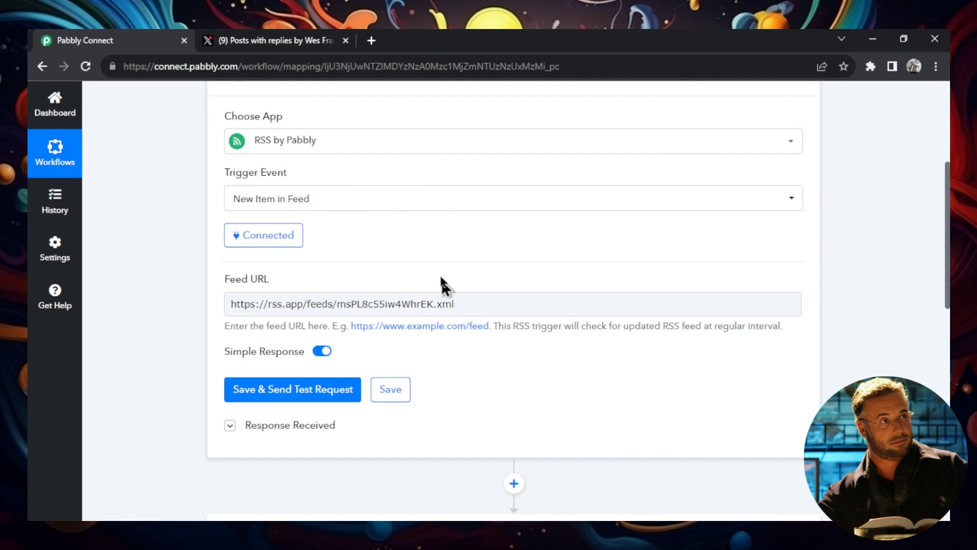
scroll(down, 3)
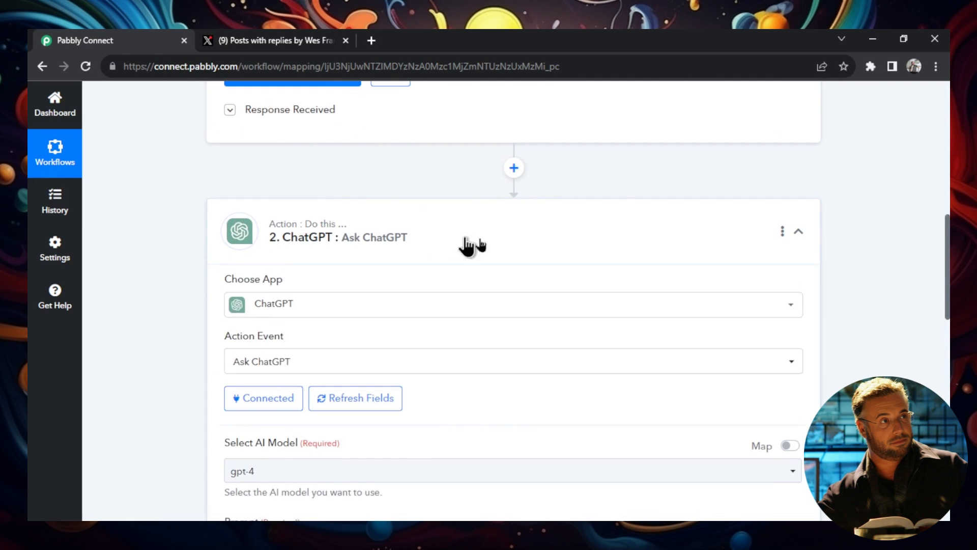
scroll(down, 3)
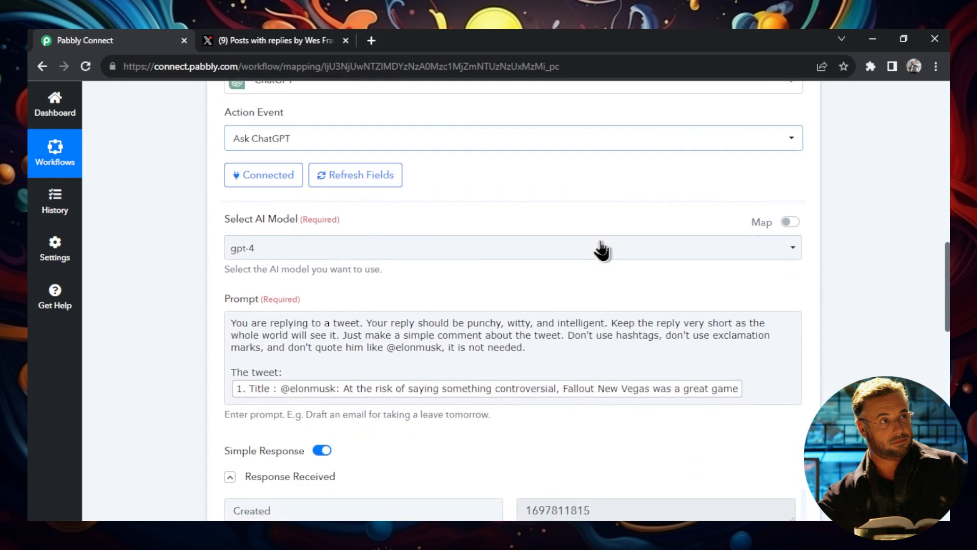
scroll(down, 3)
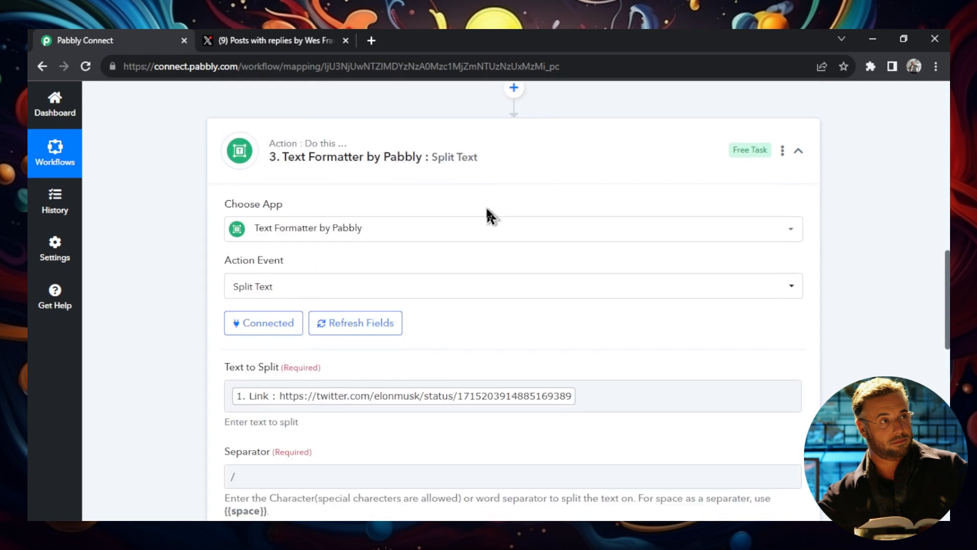
scroll(down, 3)
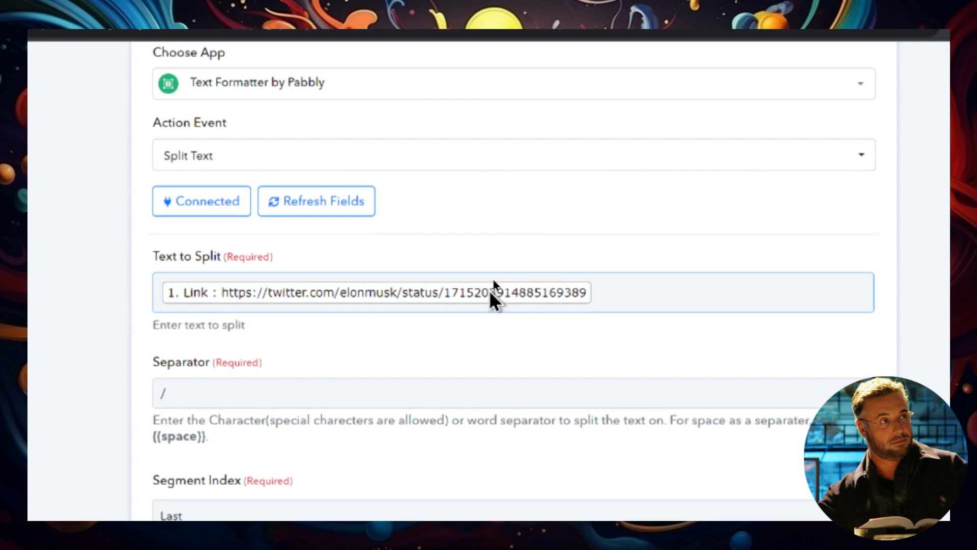
scroll(down, 3)
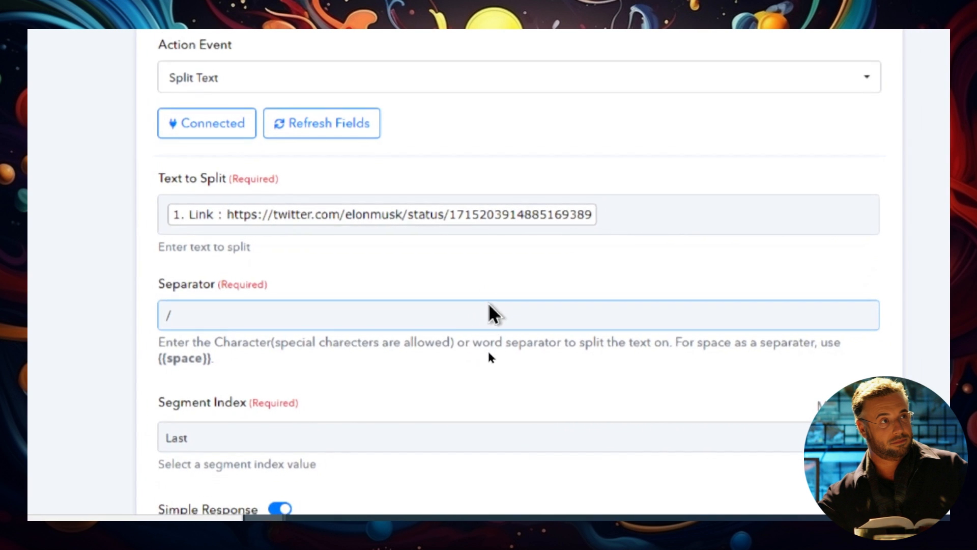
scroll(down, 3)
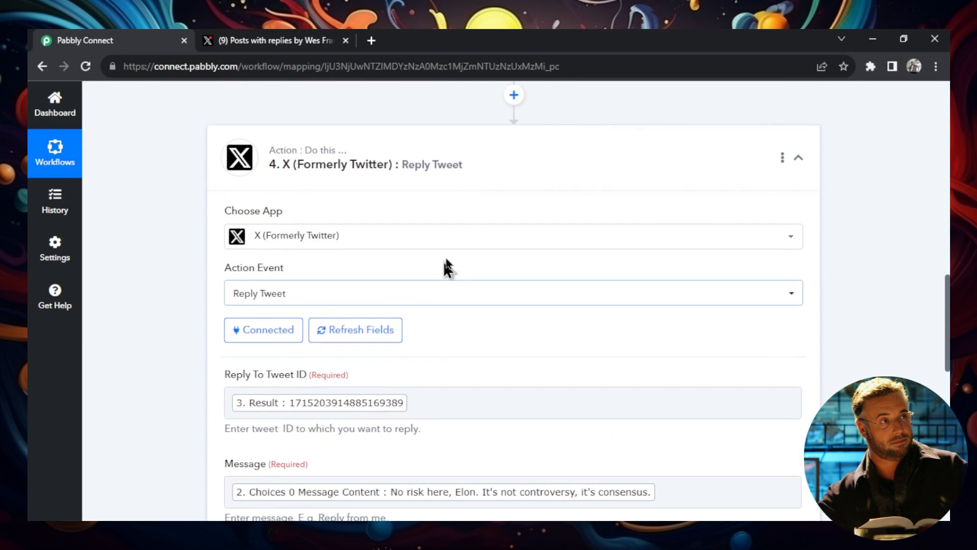
scroll(down, 3)
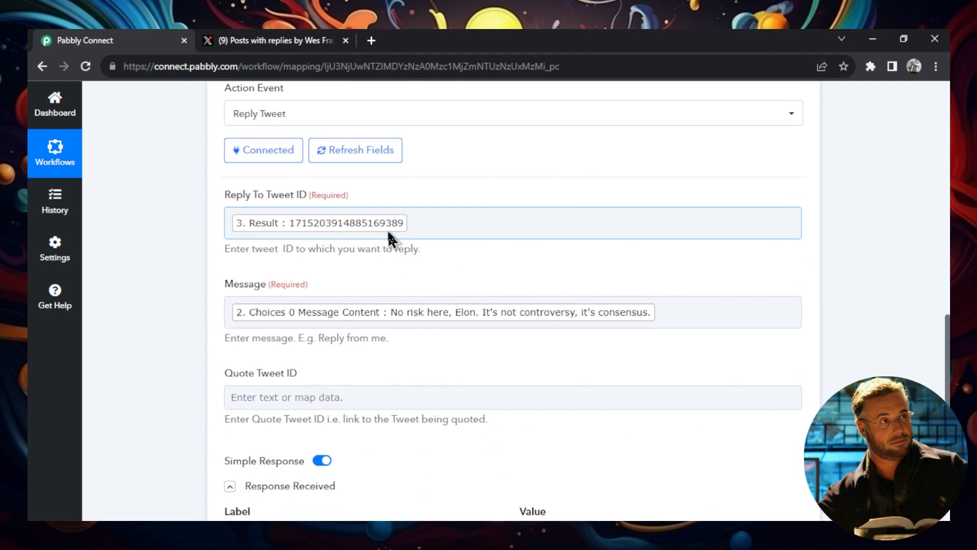
scroll(down, 3)
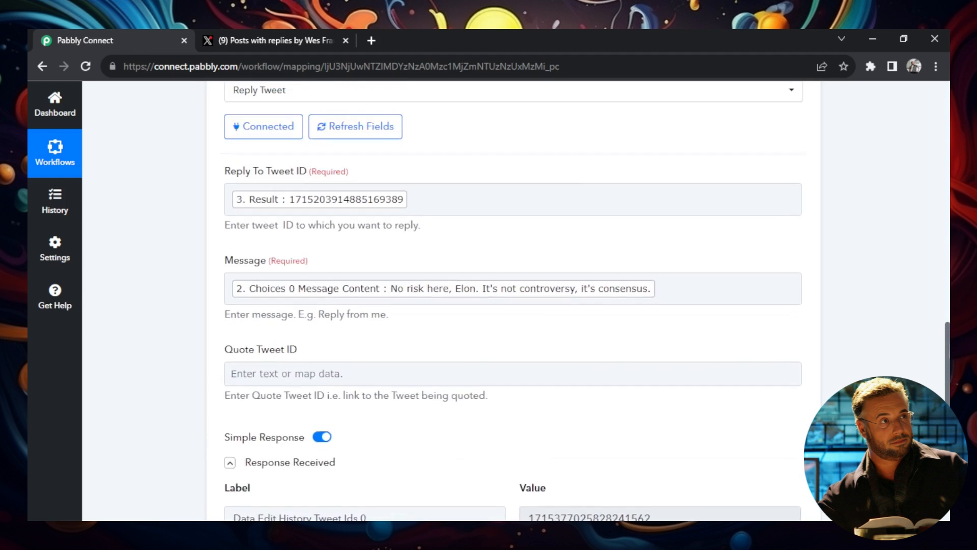
click(798, 230)
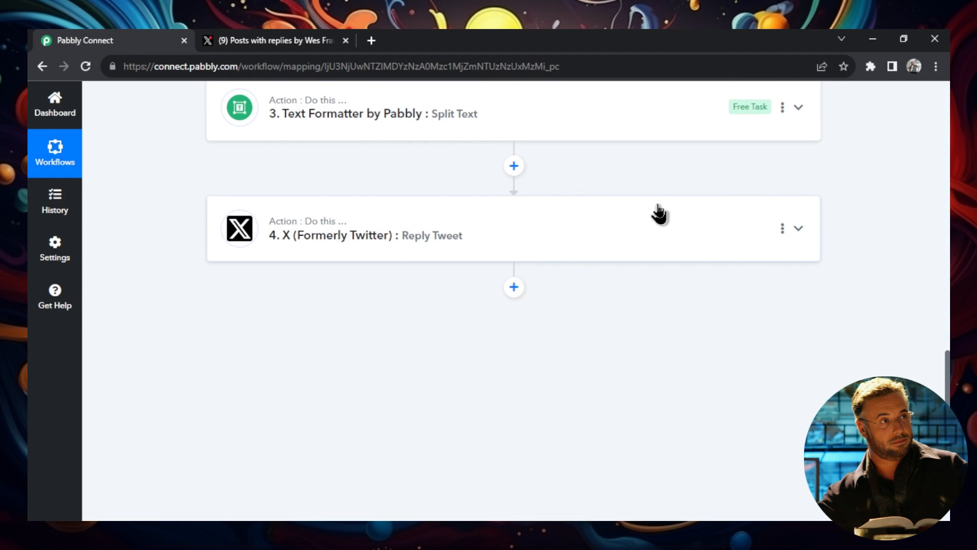
mouse_move(784, 385)
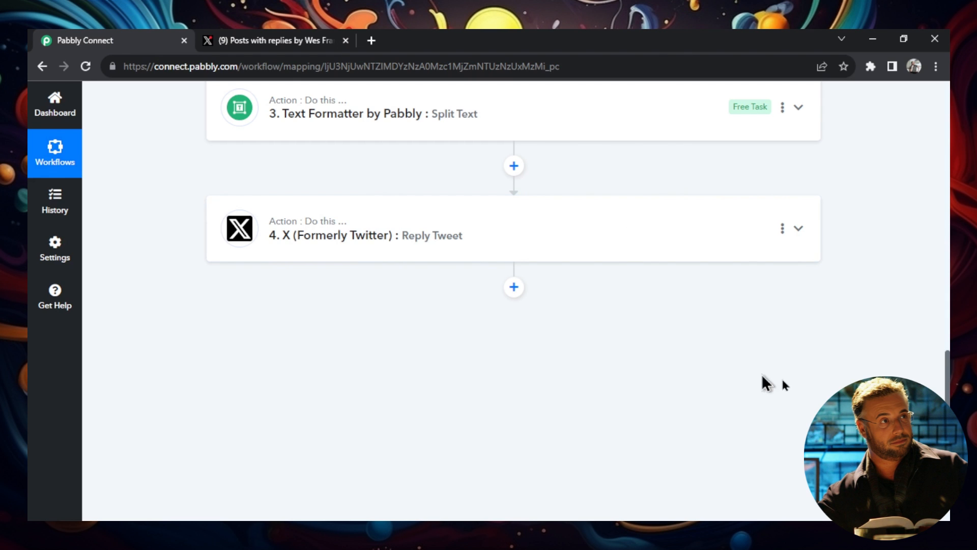